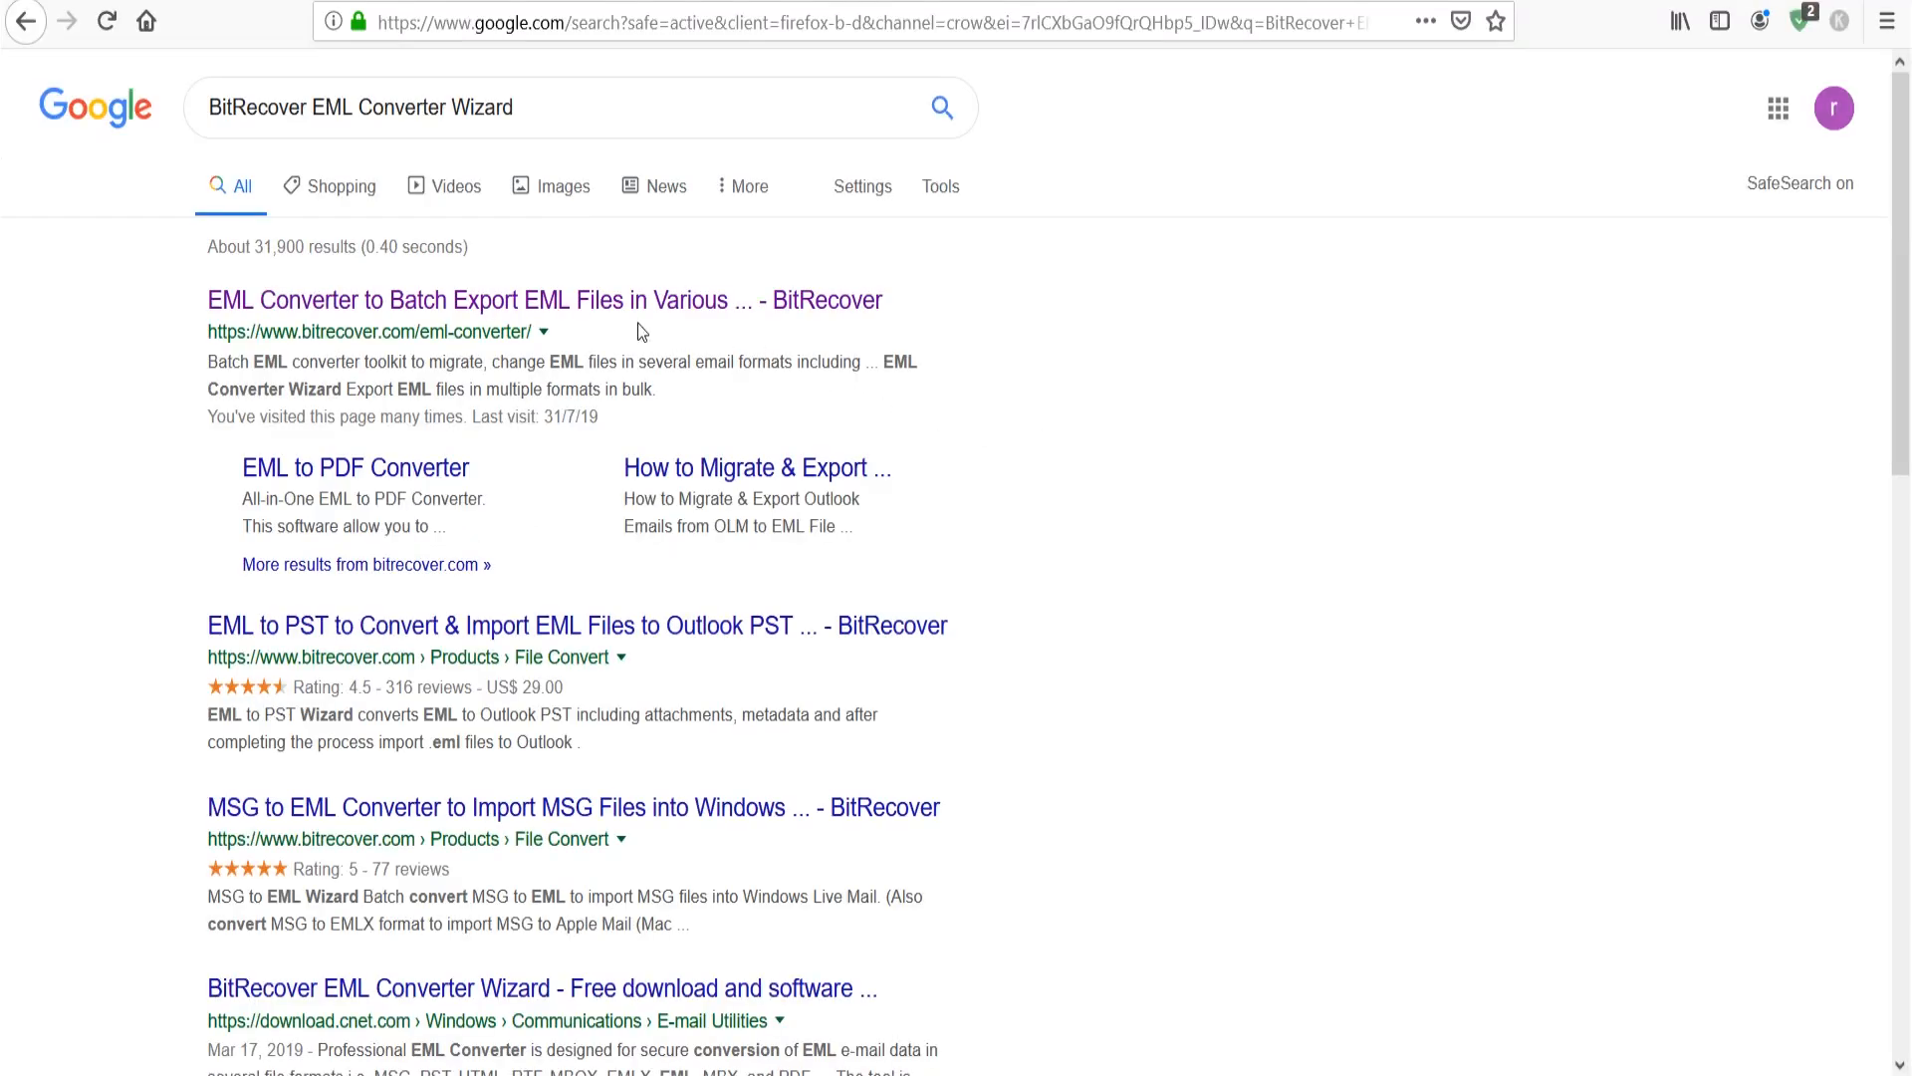
- Open the BitRecover 'EML Converter to Batch Export EML Files' search result
left_click(544, 299)
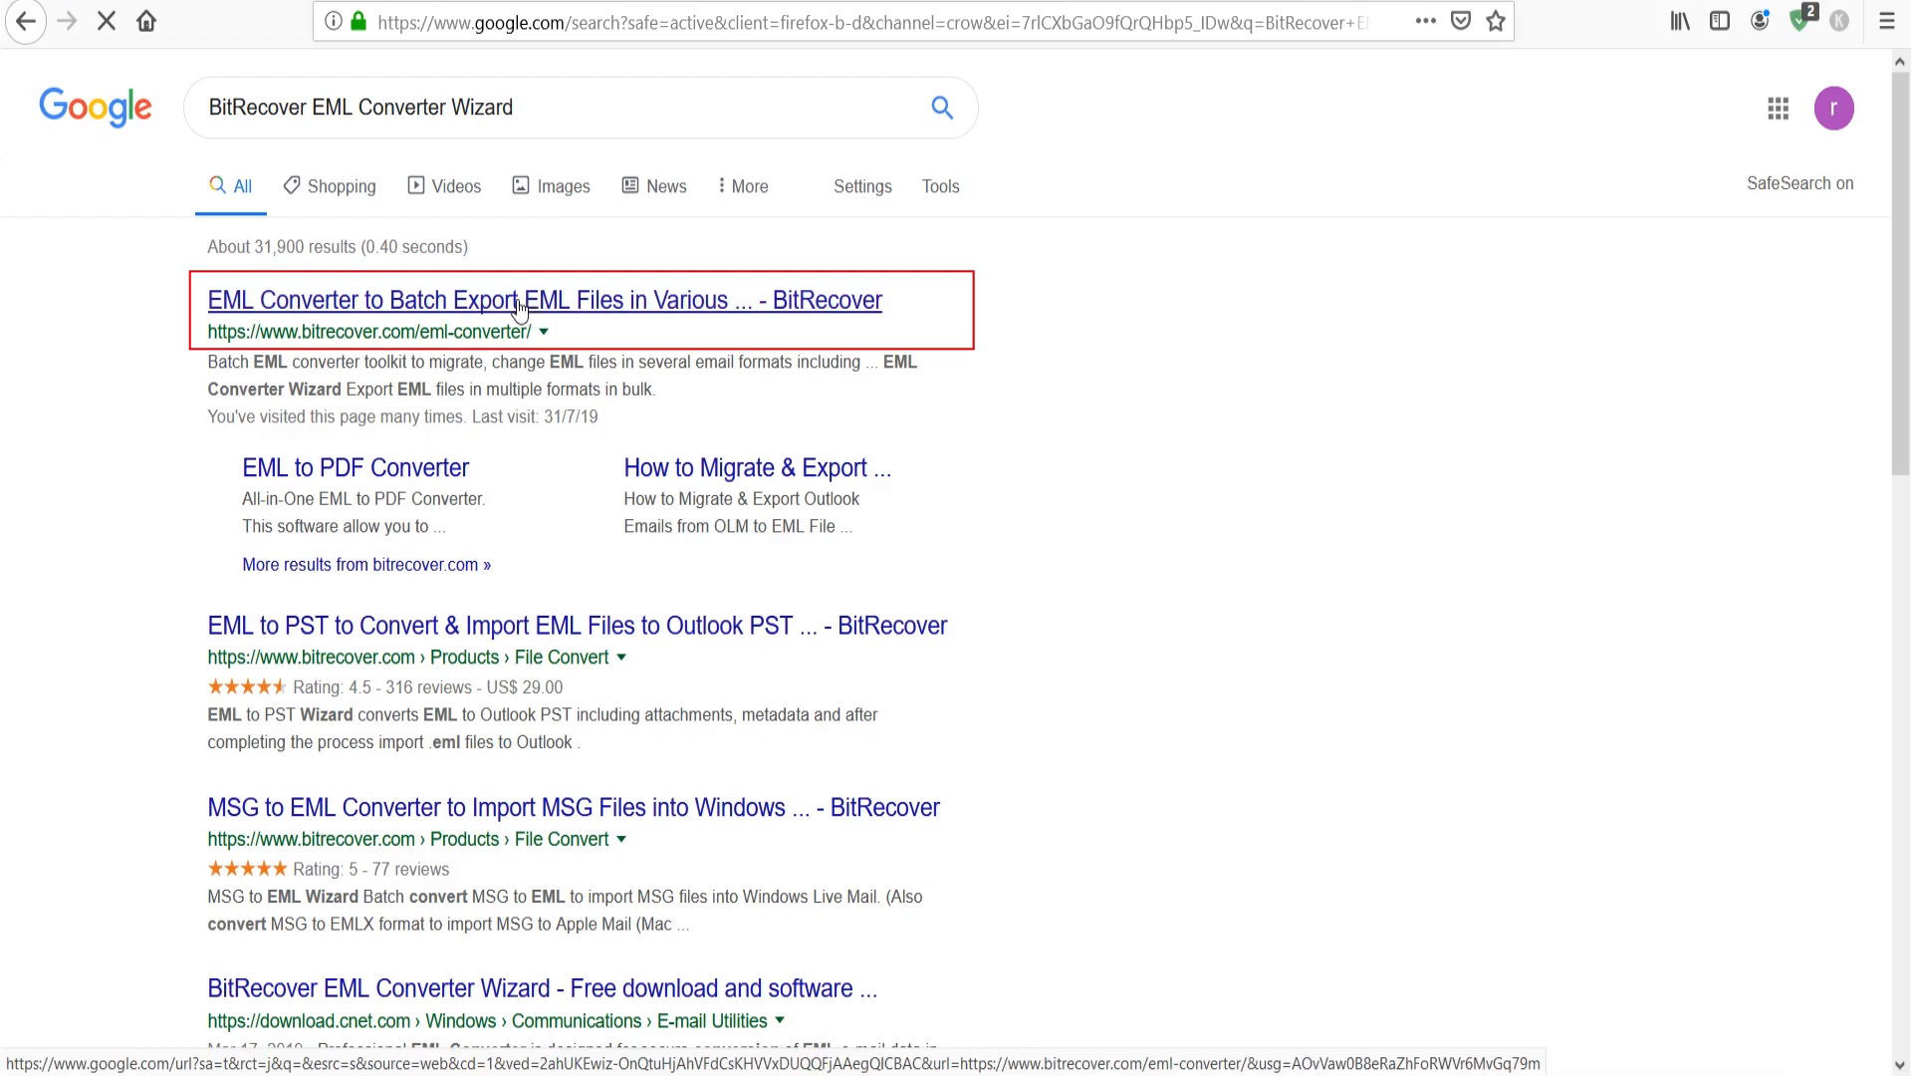
left_click(544, 300)
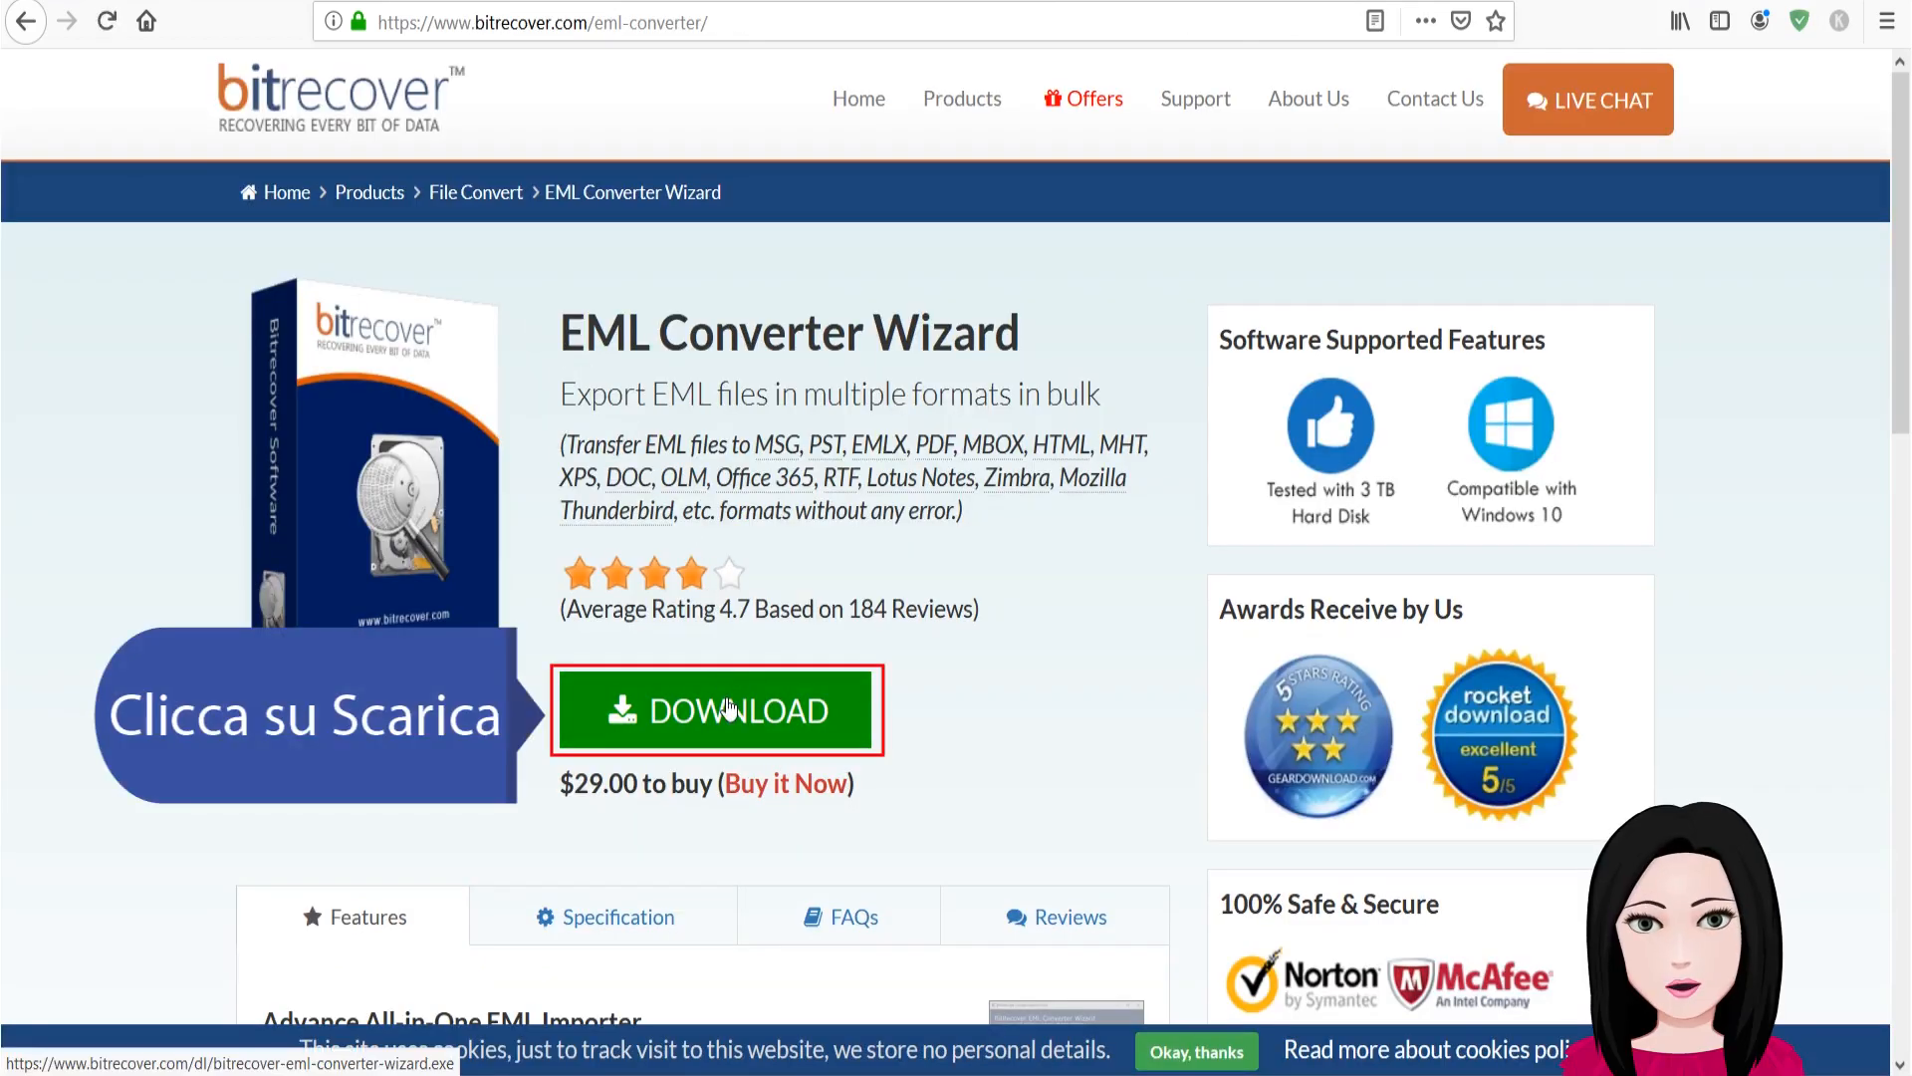
- Save the EML Converter Wizard installer and open it from Firefox's downloads list
left_click(716, 710)
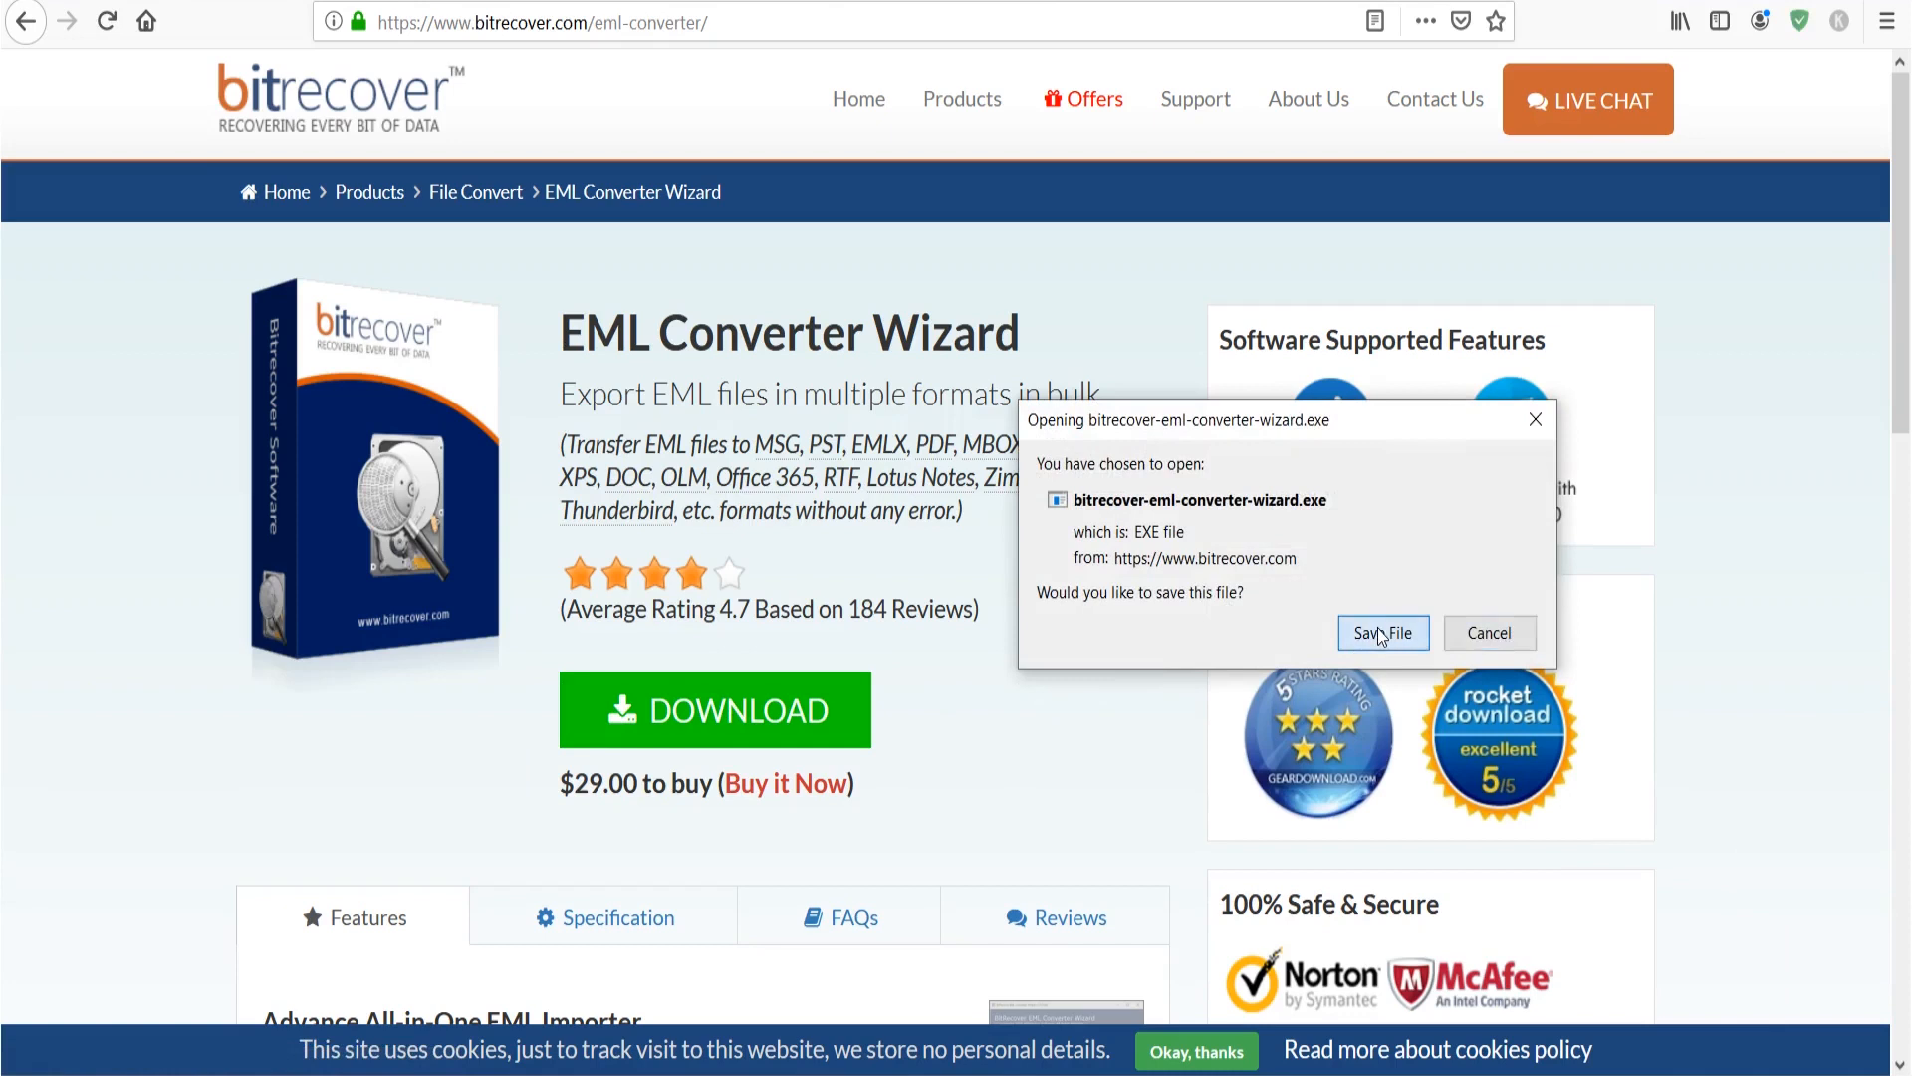
left_click(1381, 632)
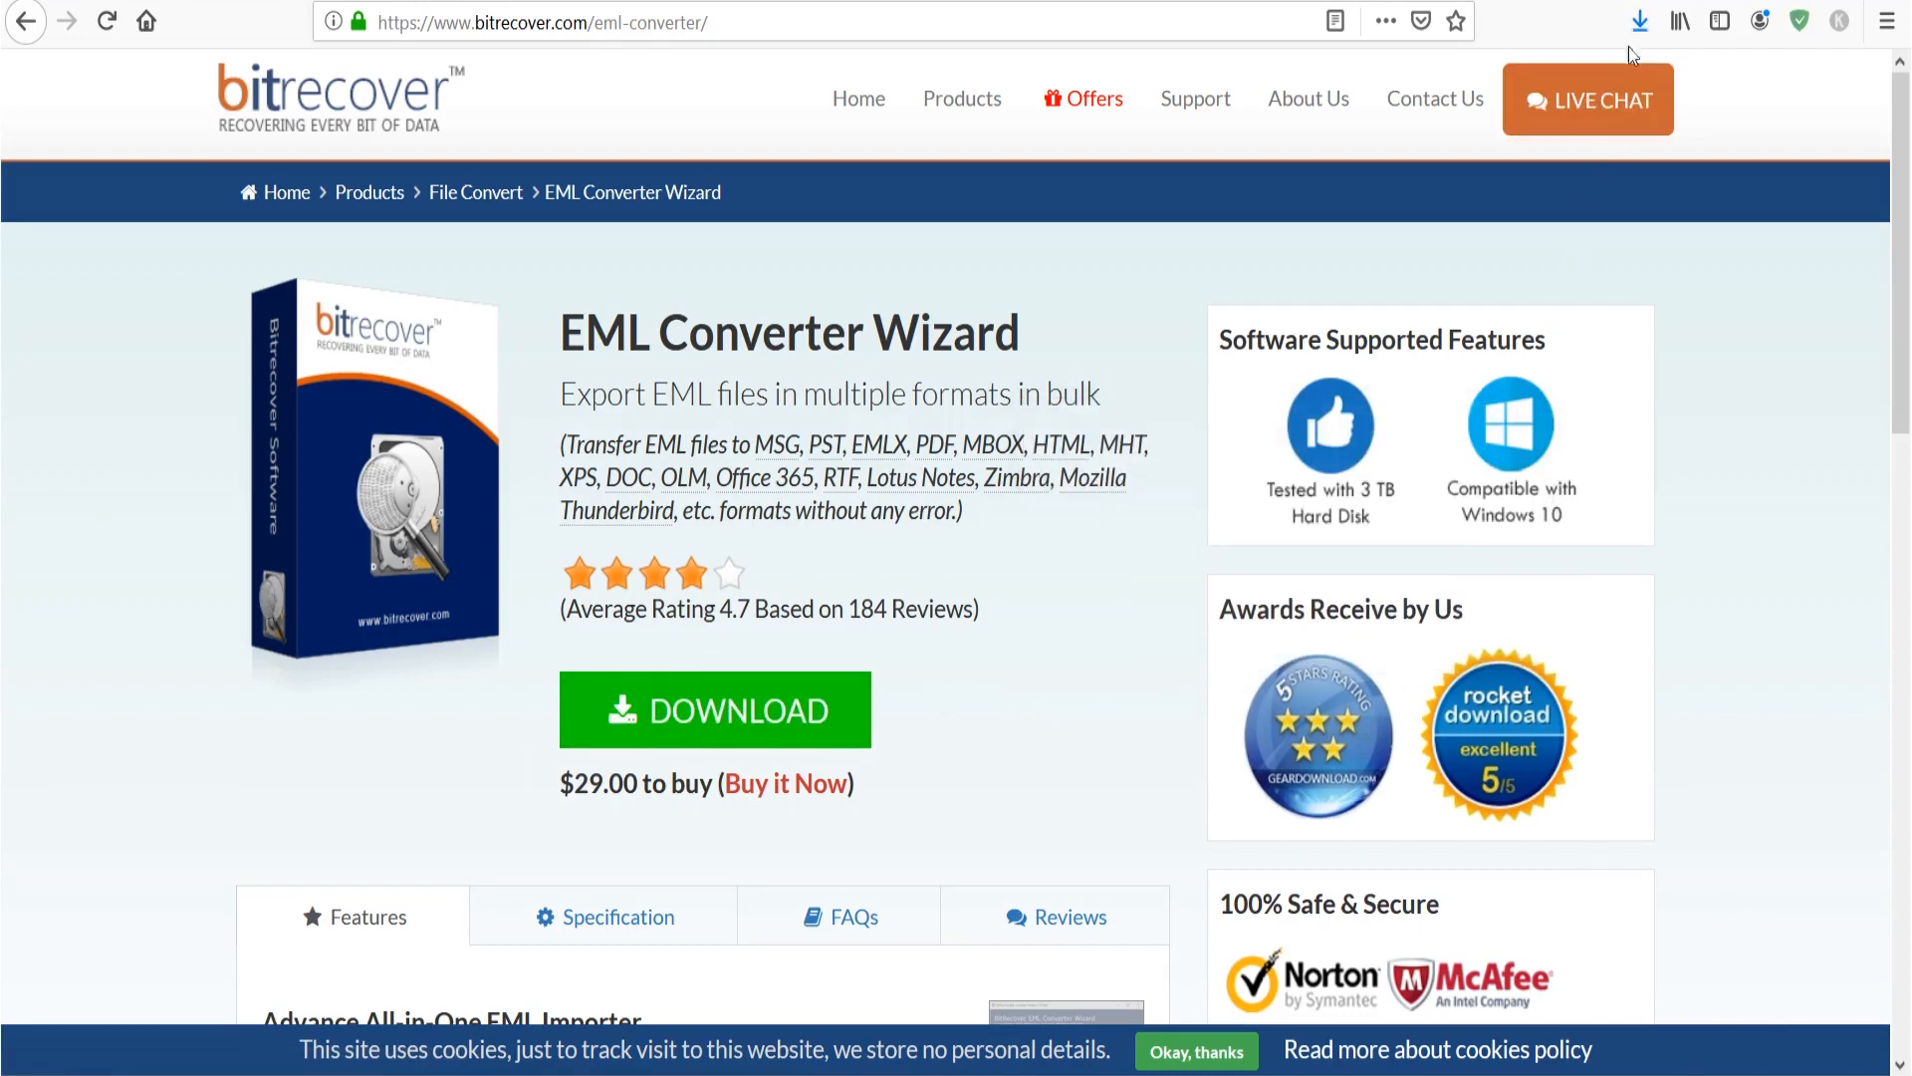
left_click(1640, 21)
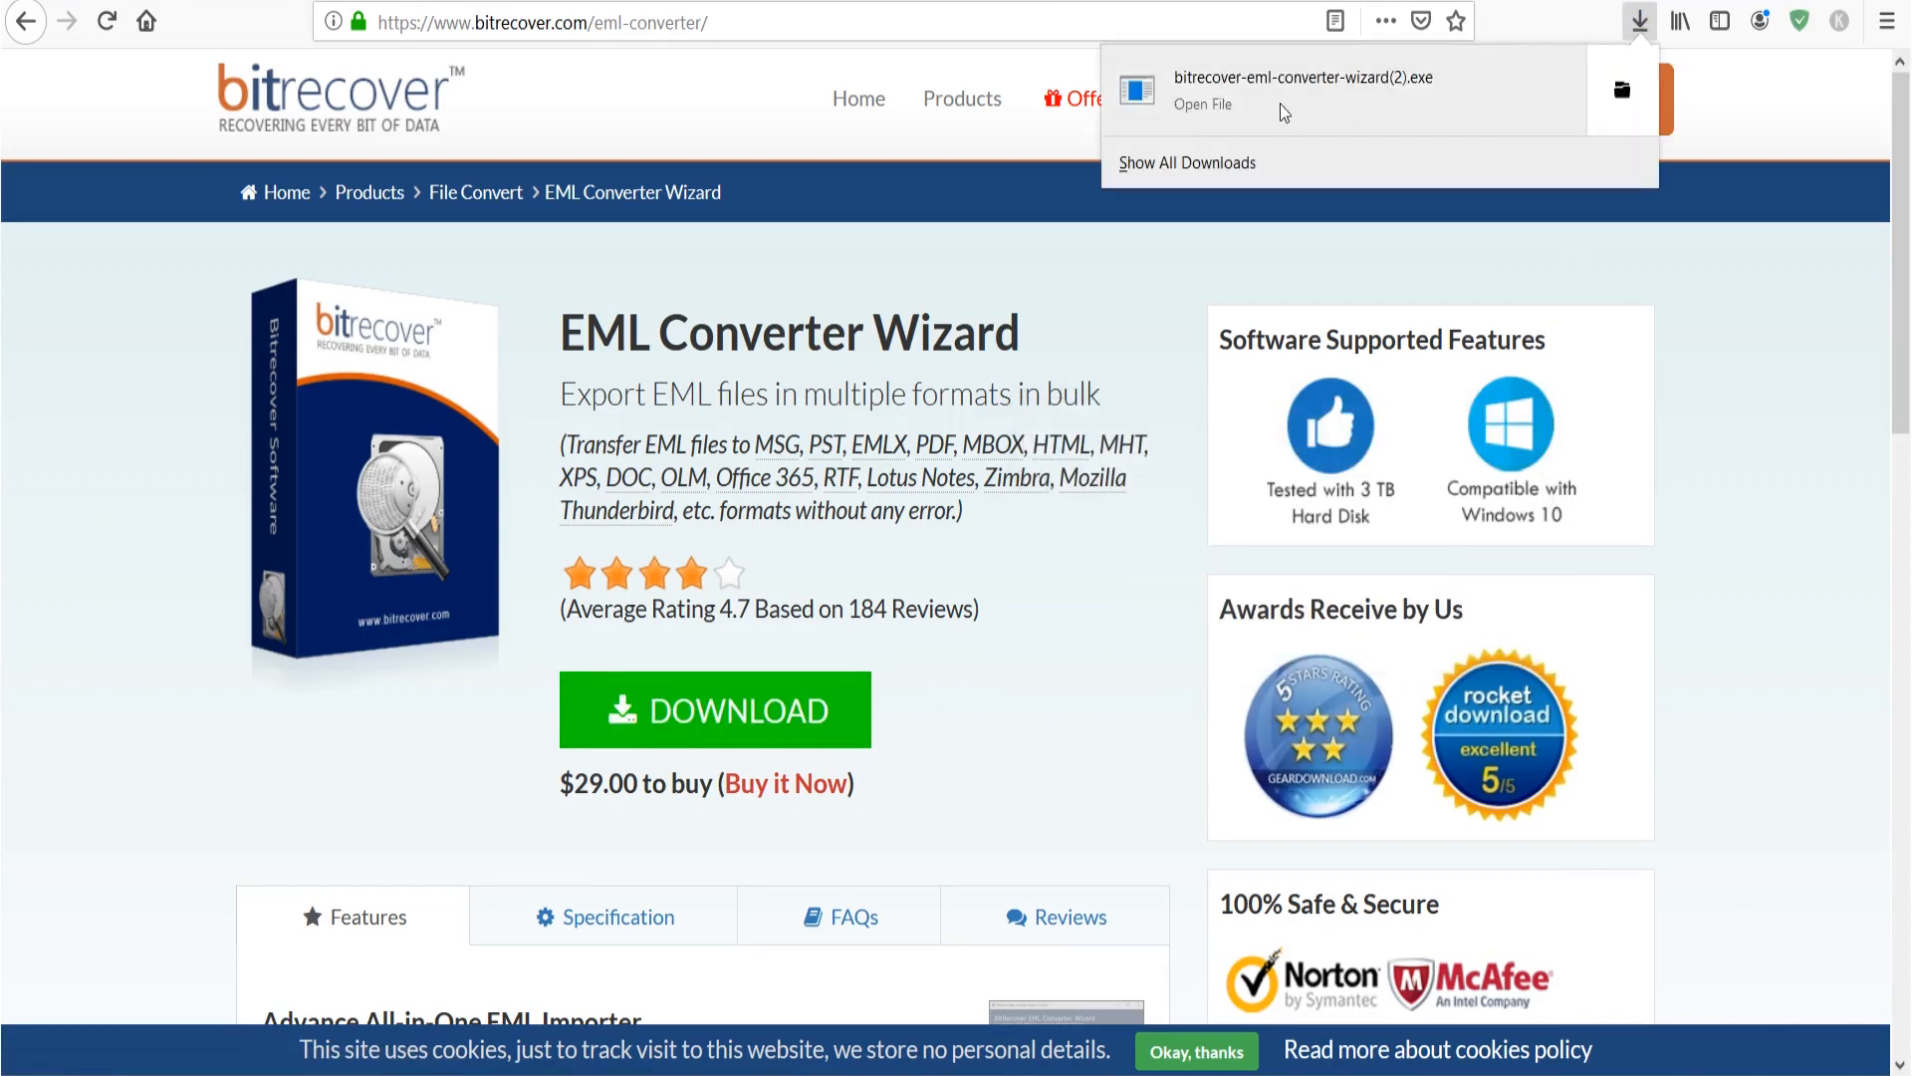
left_click(1200, 104)
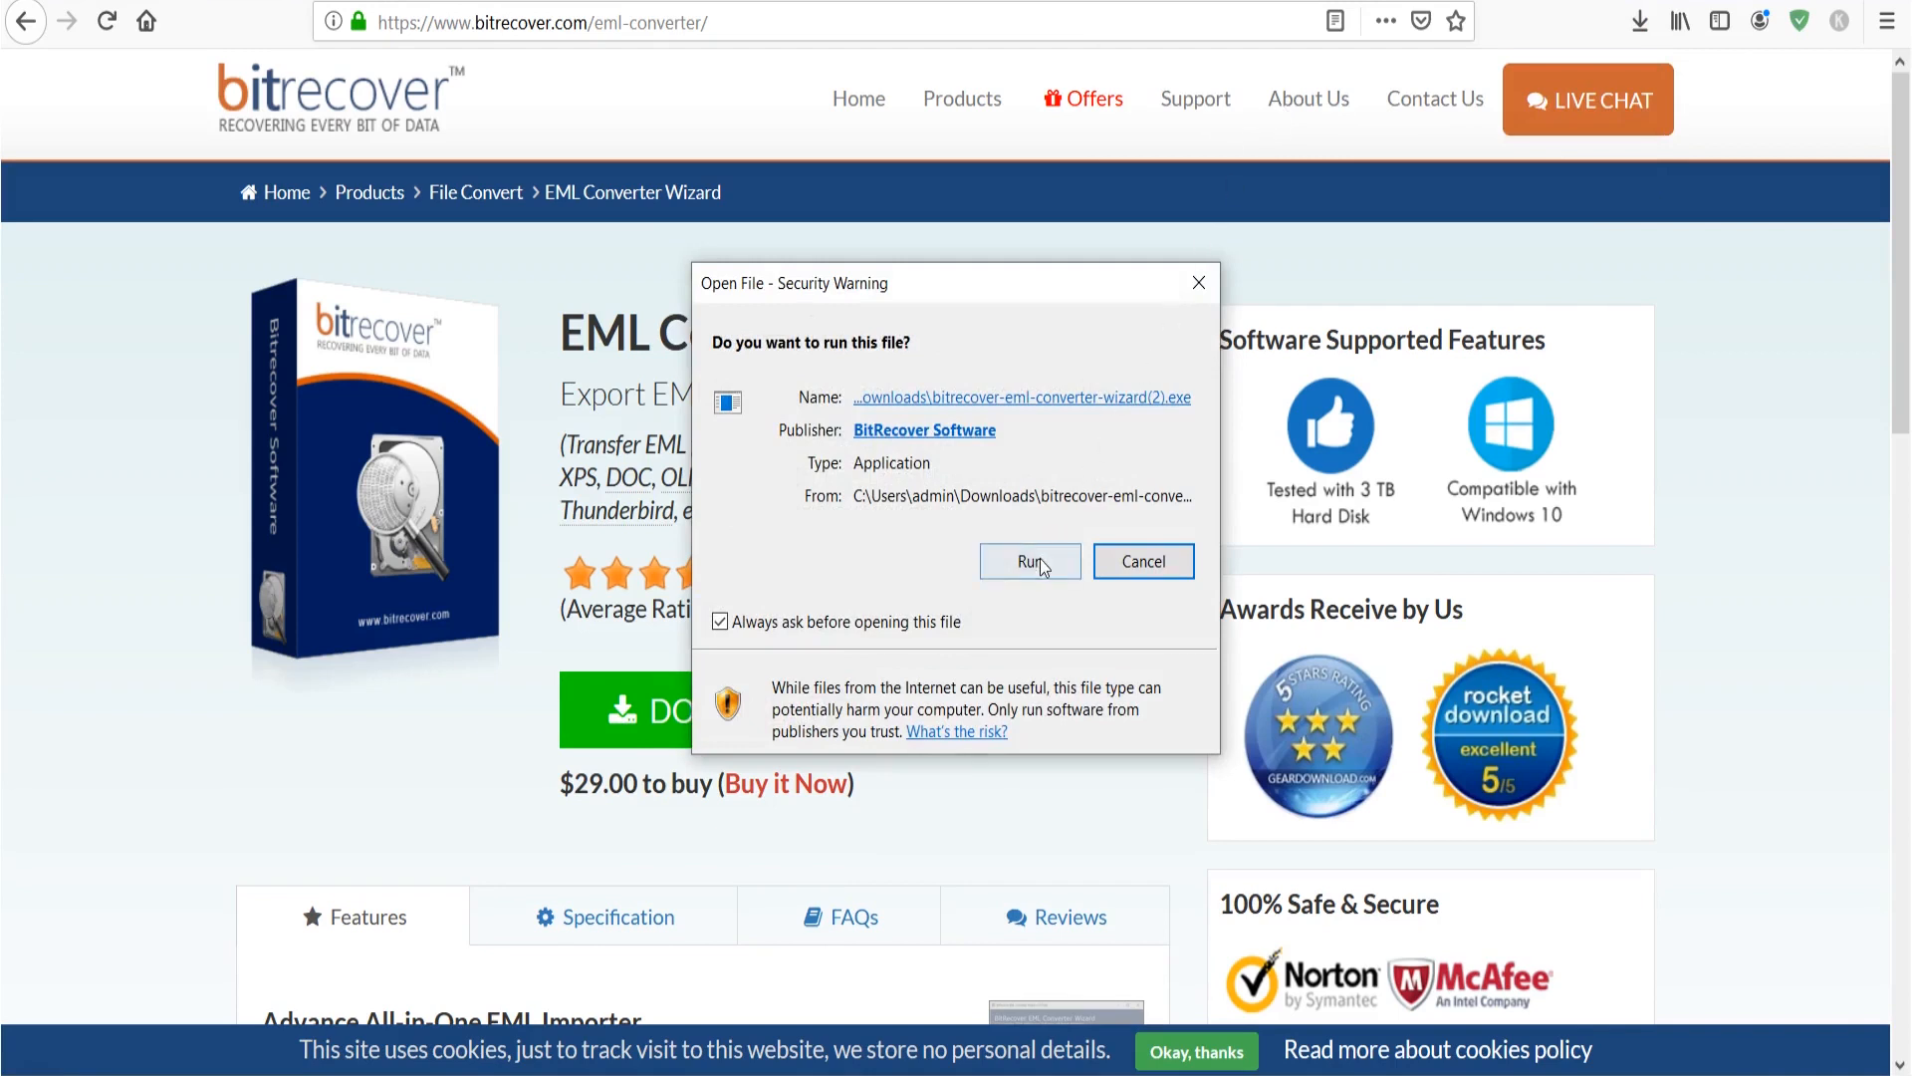
- Run the installer in English and accept the license agreement
left_click(1028, 561)
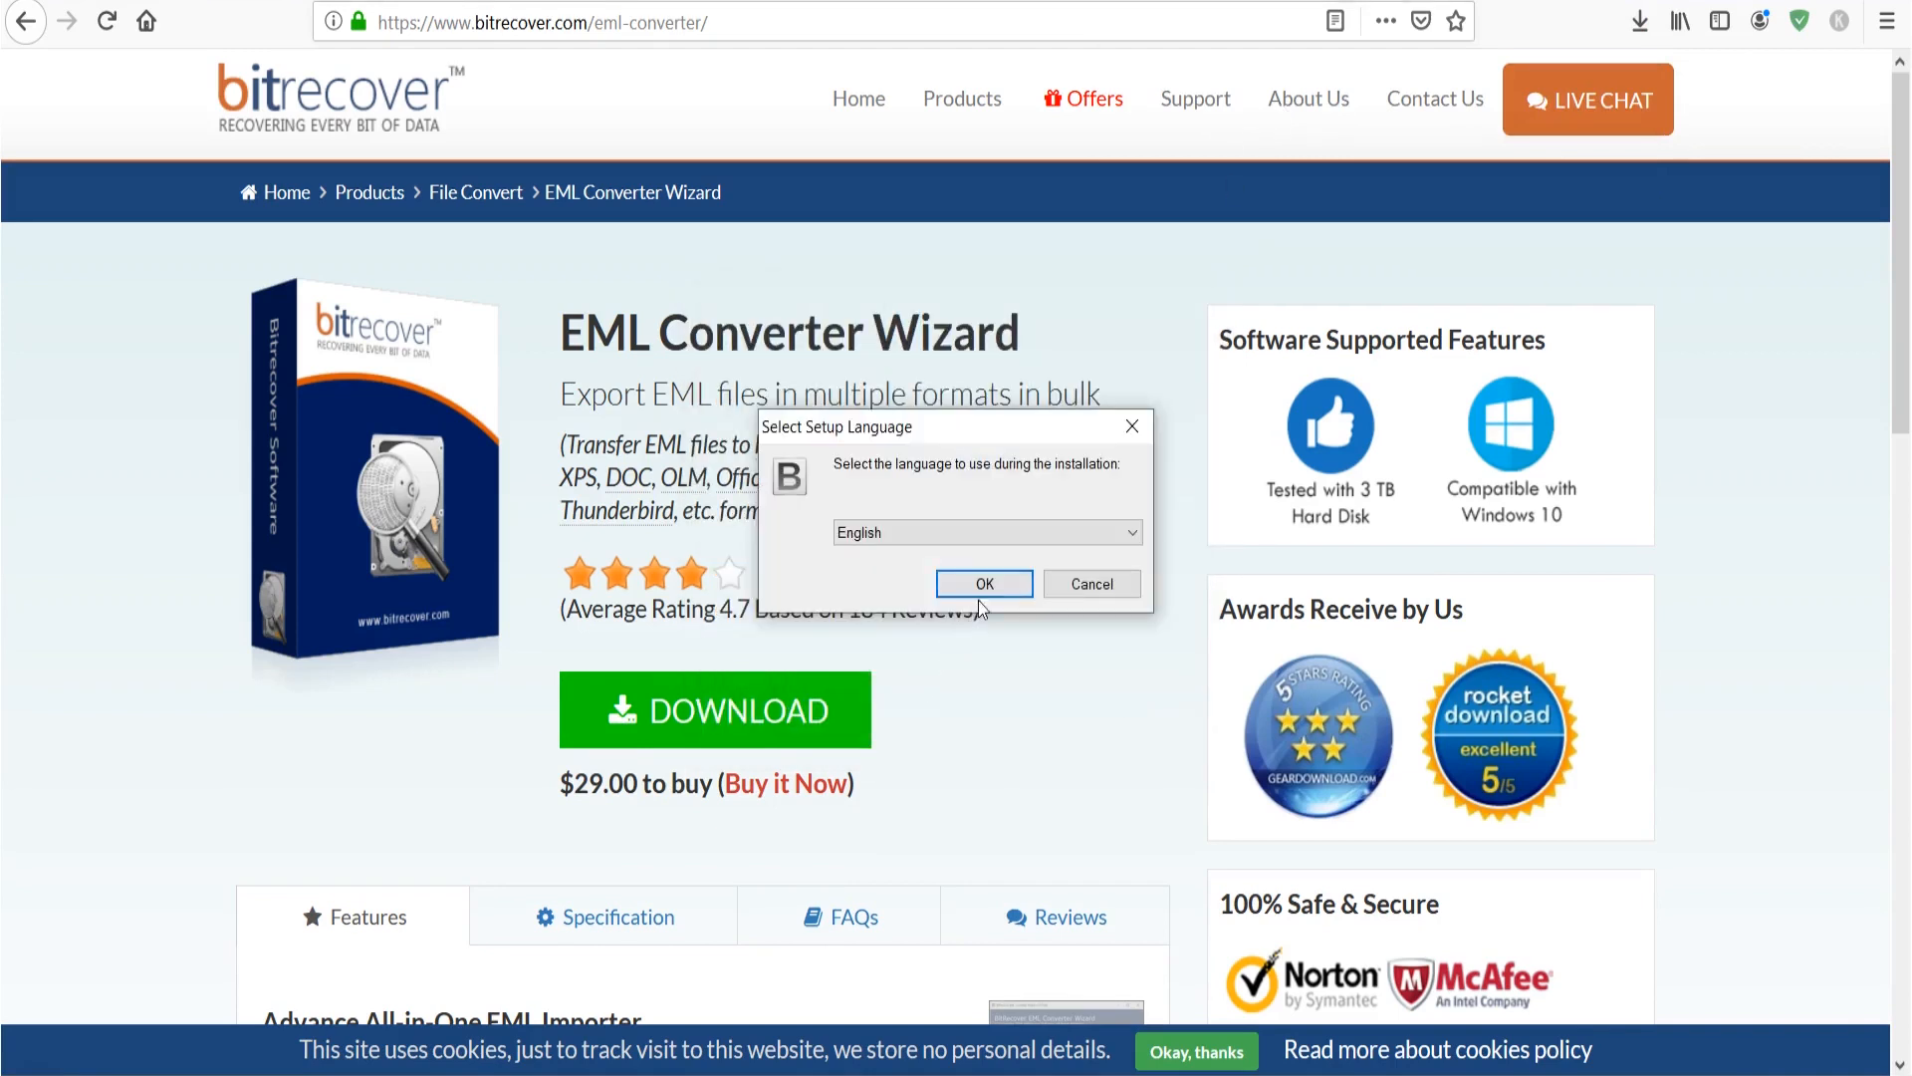
left_click(983, 582)
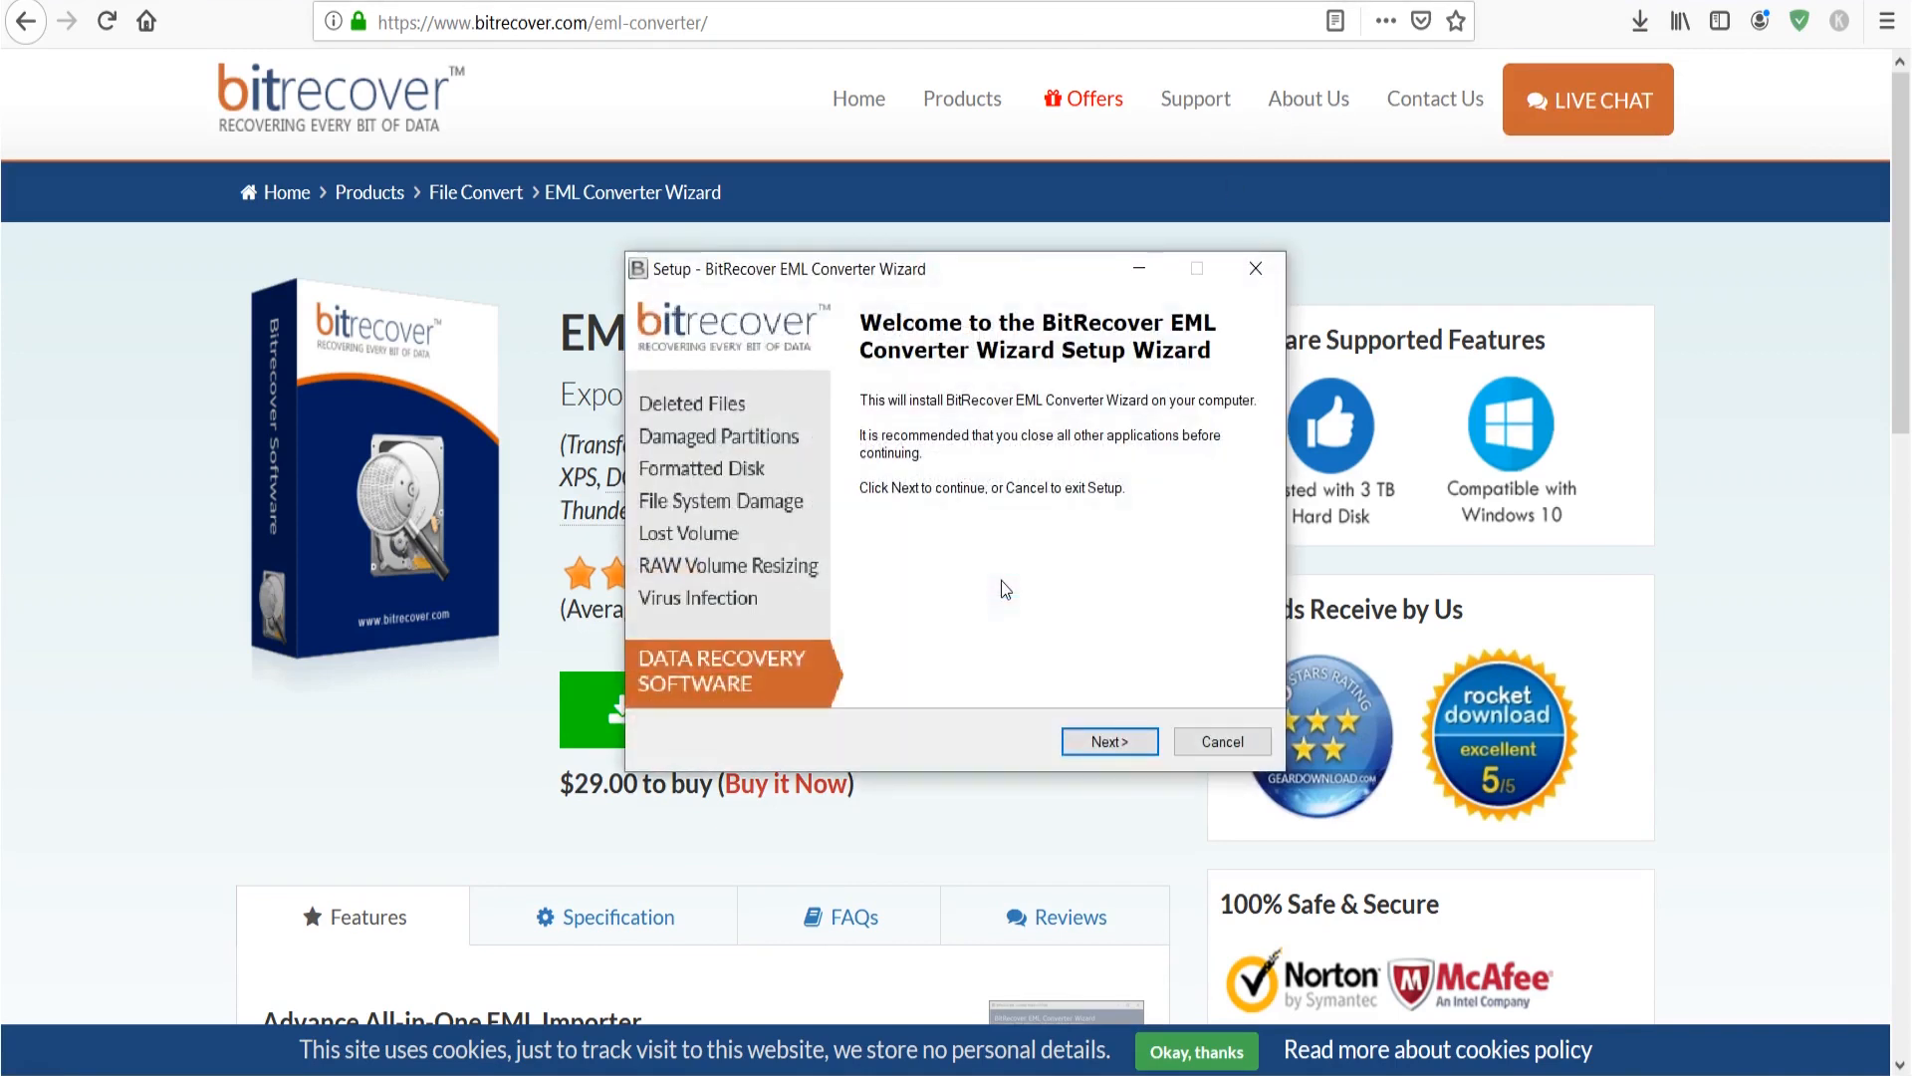
left_click(1107, 740)
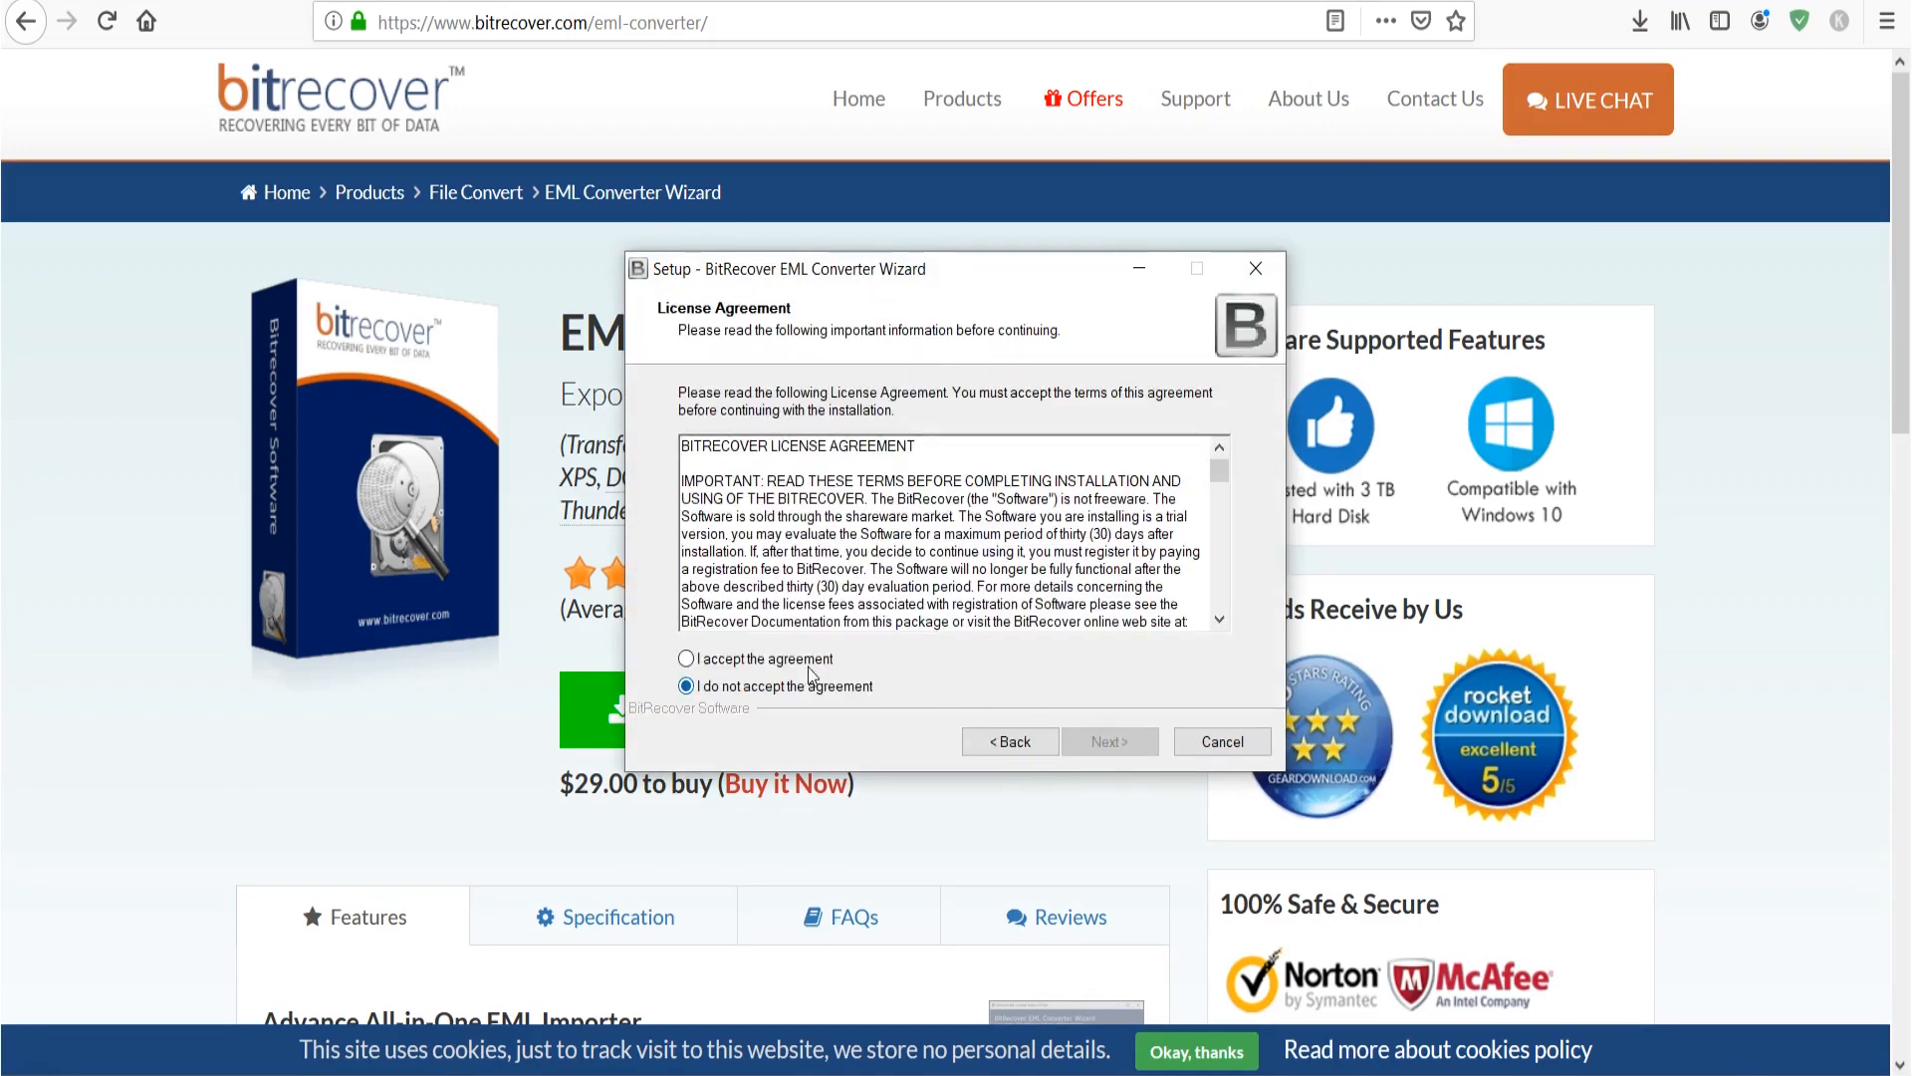
left_click(686, 658)
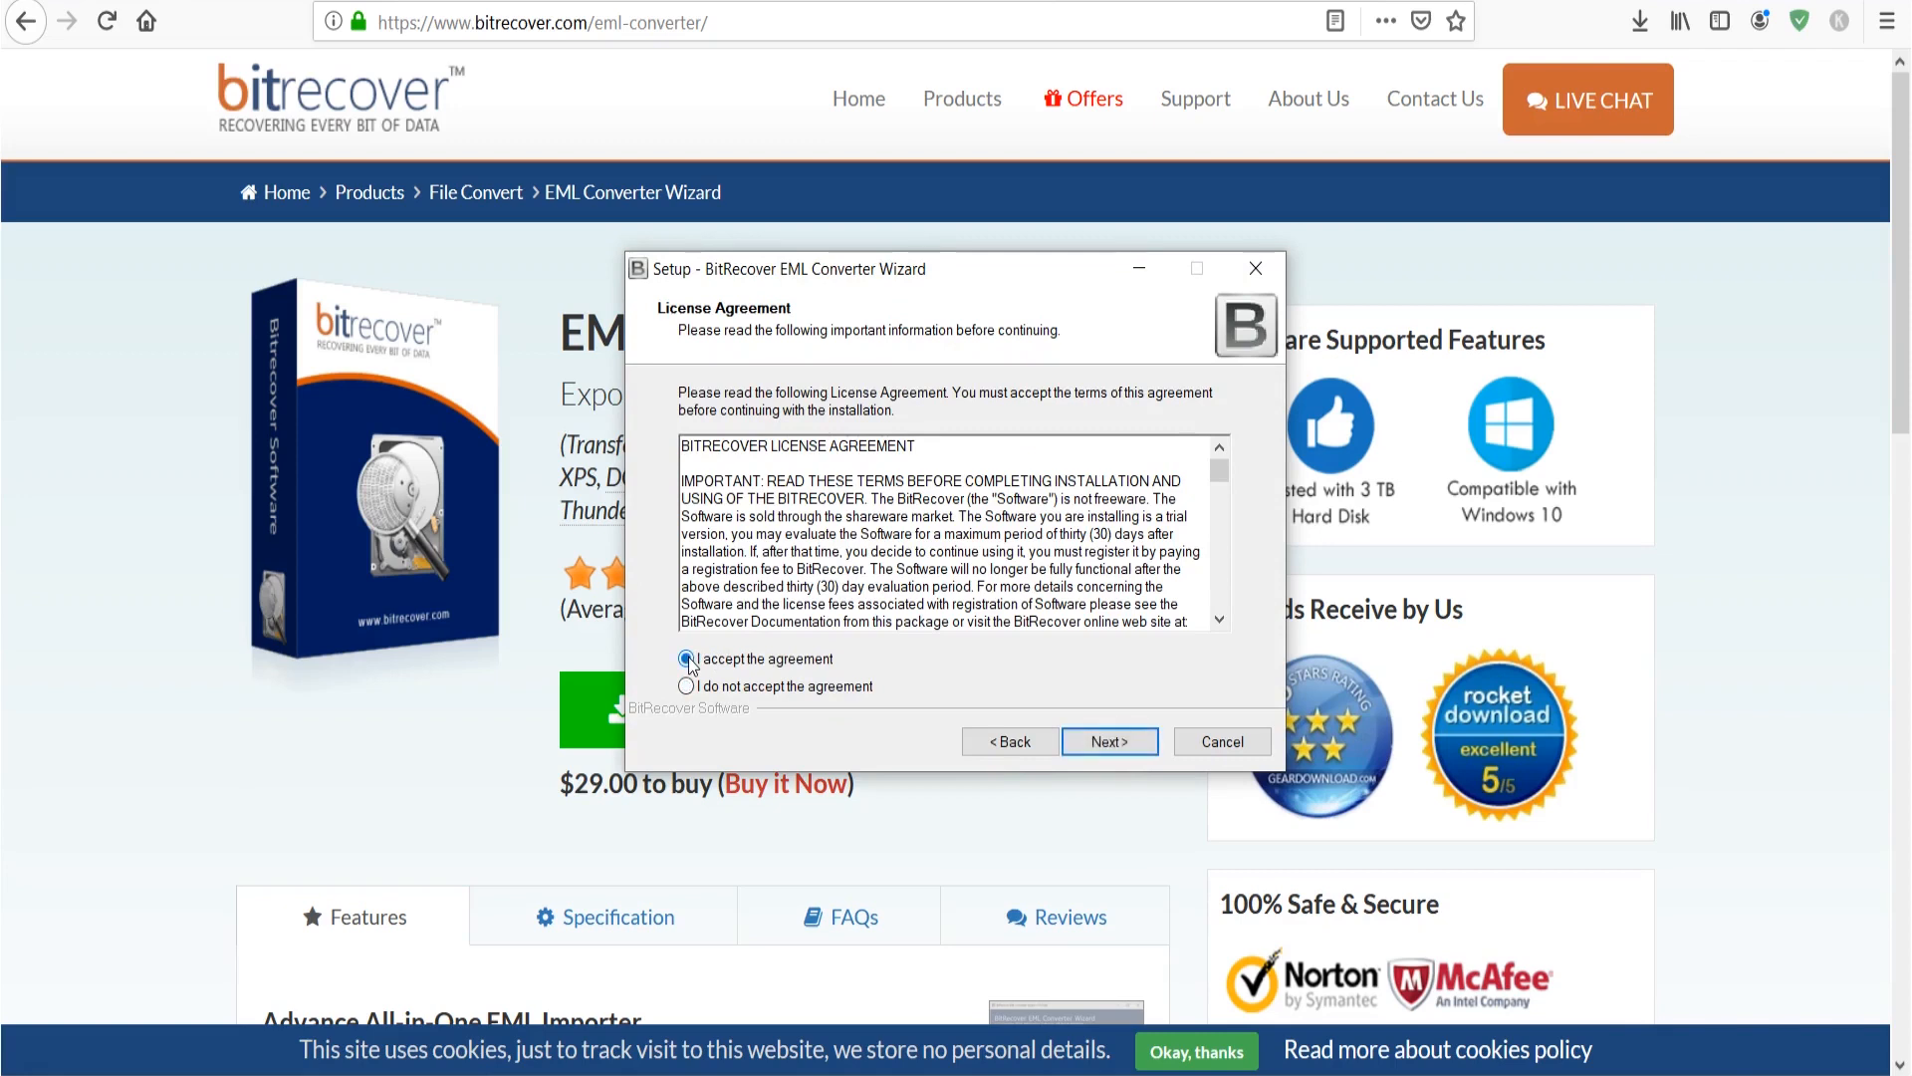
left_click(686, 658)
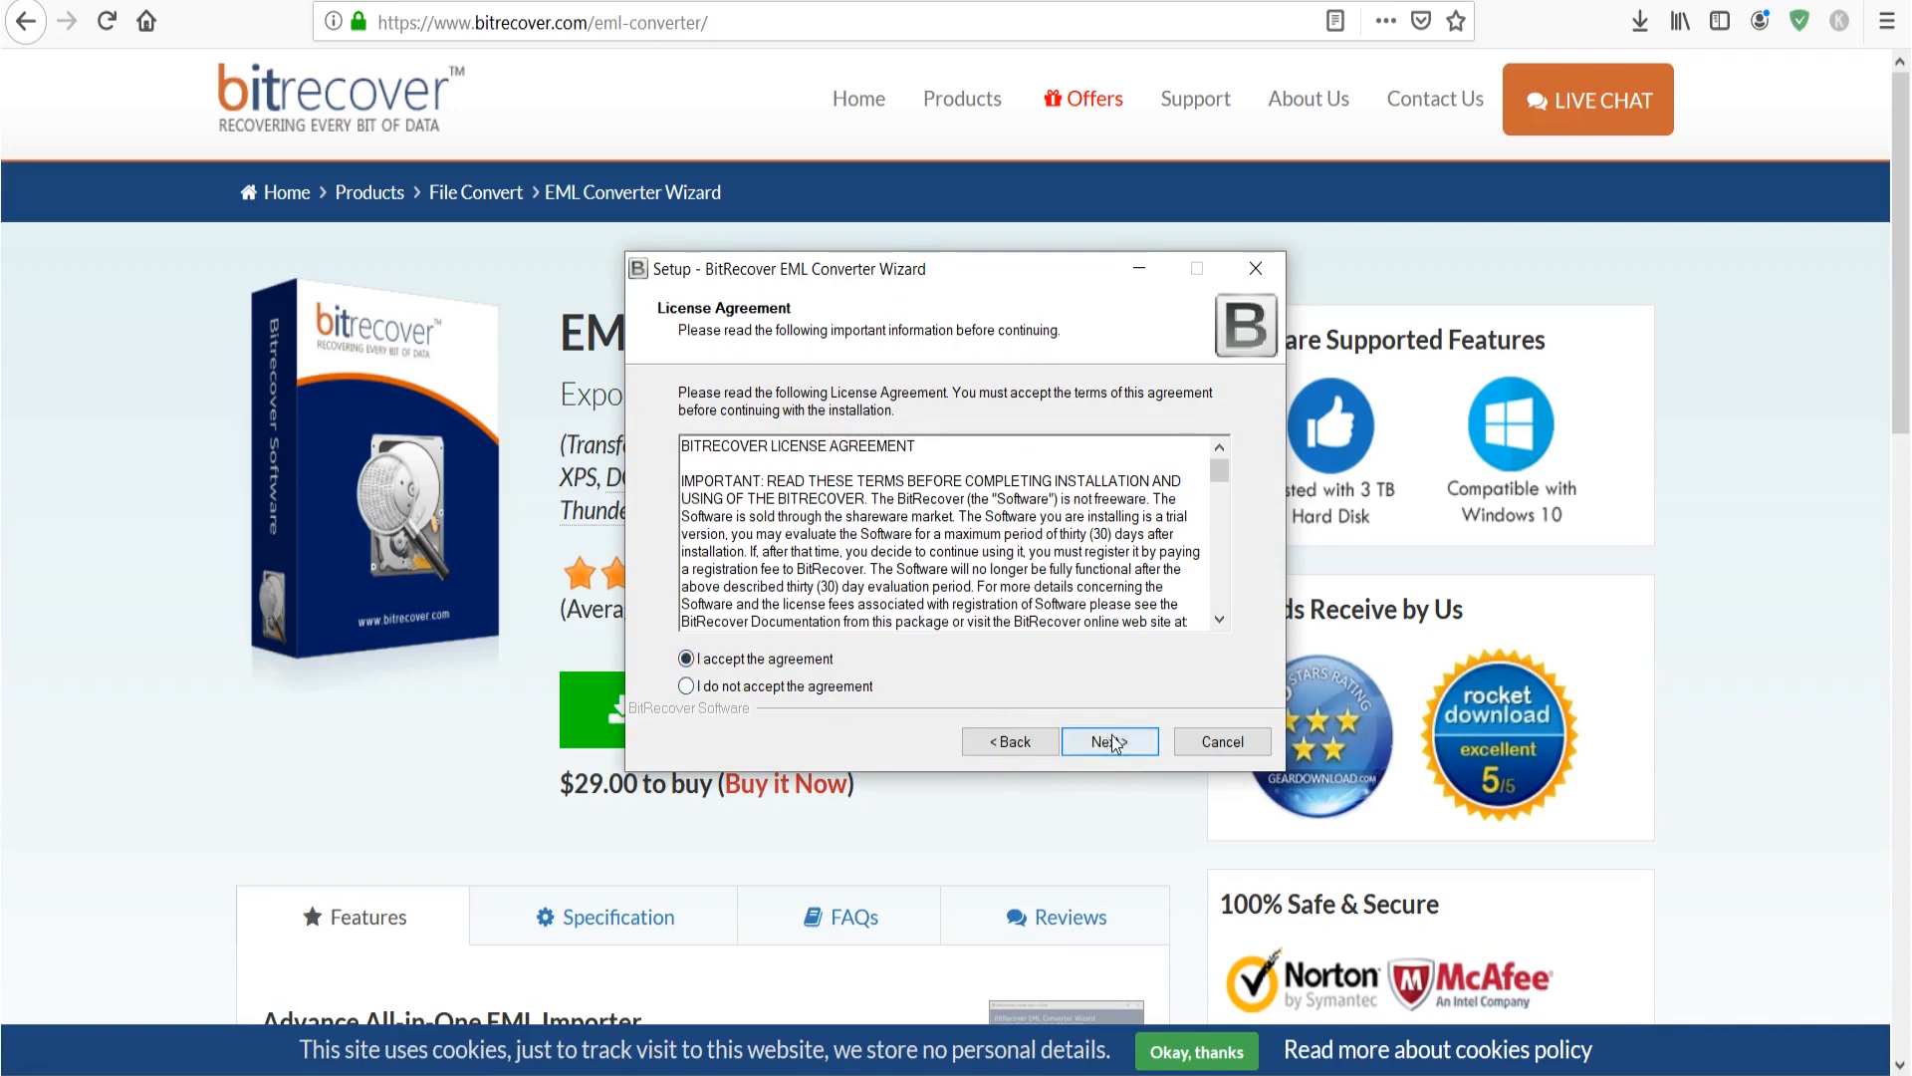
- Install with desktop and Quick Launch icons, then finish and launch the converter
left_click(1109, 741)
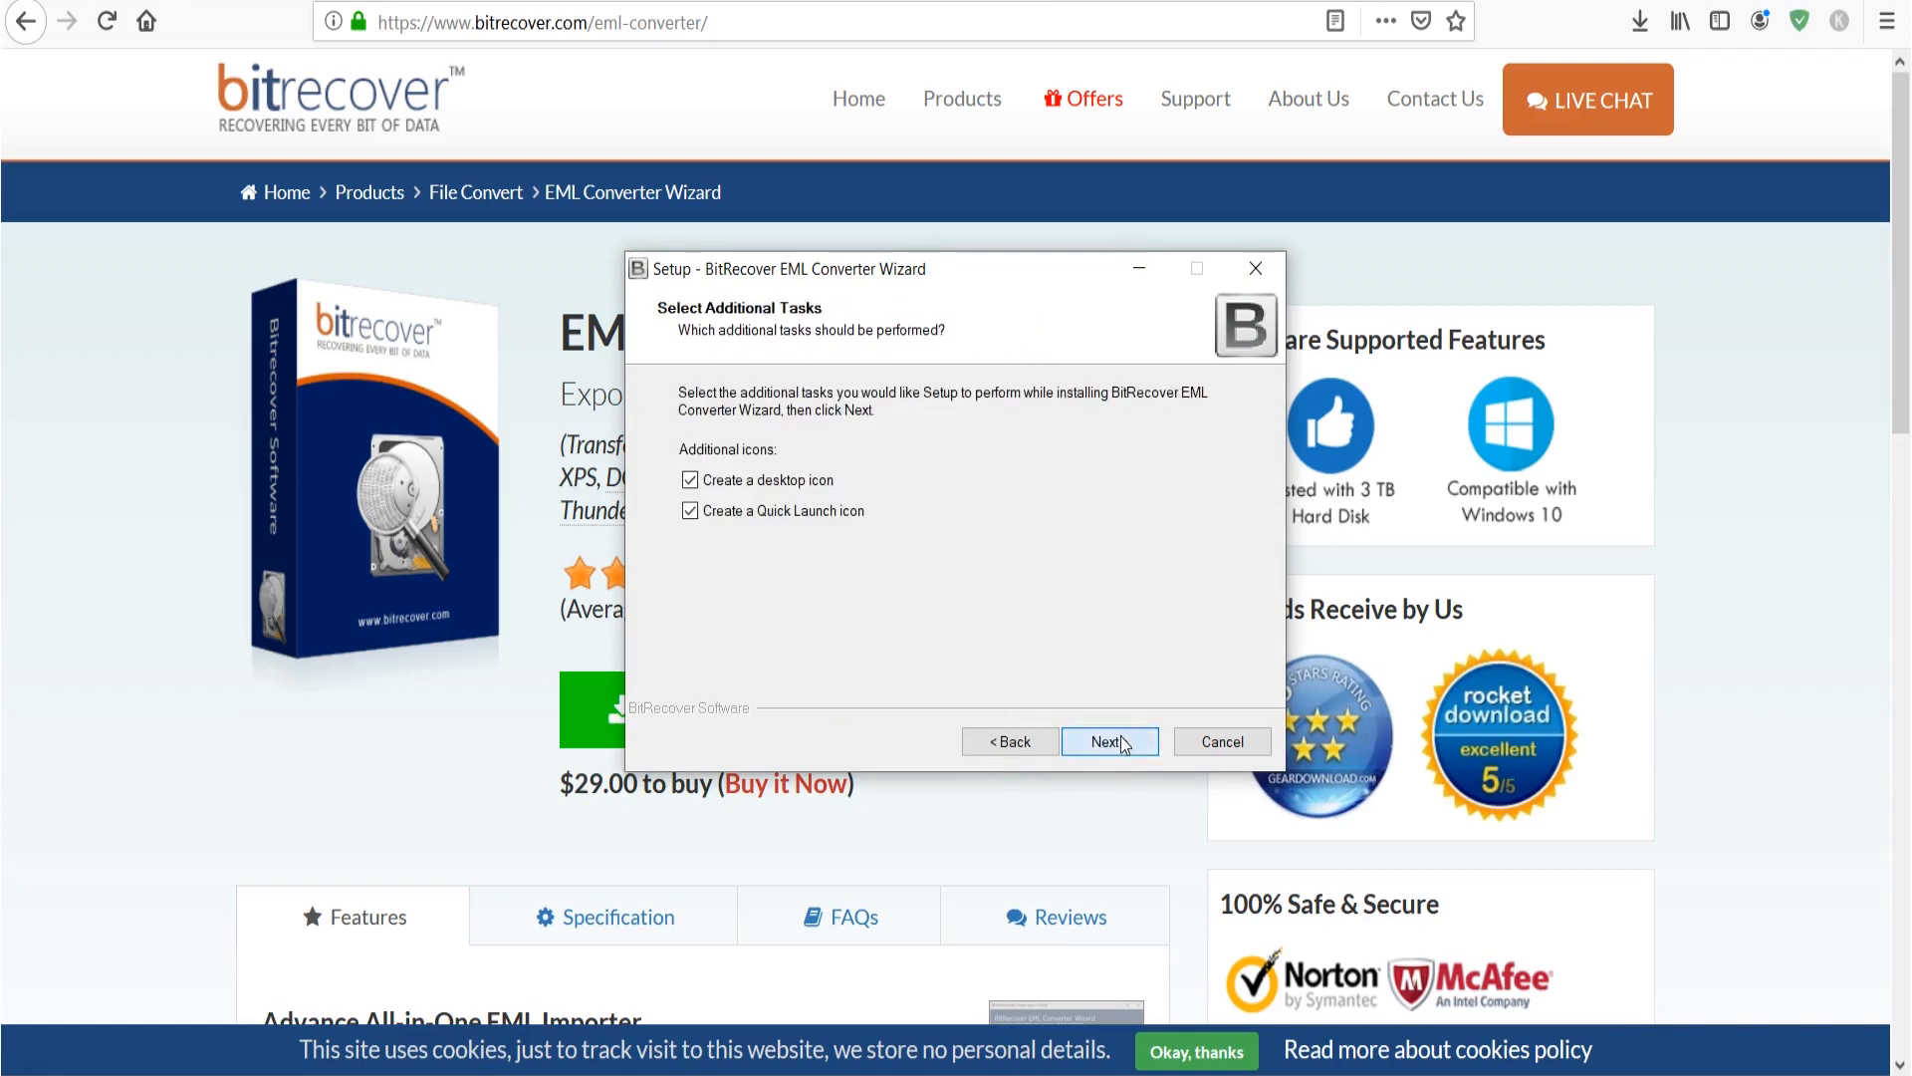
left_click(1108, 741)
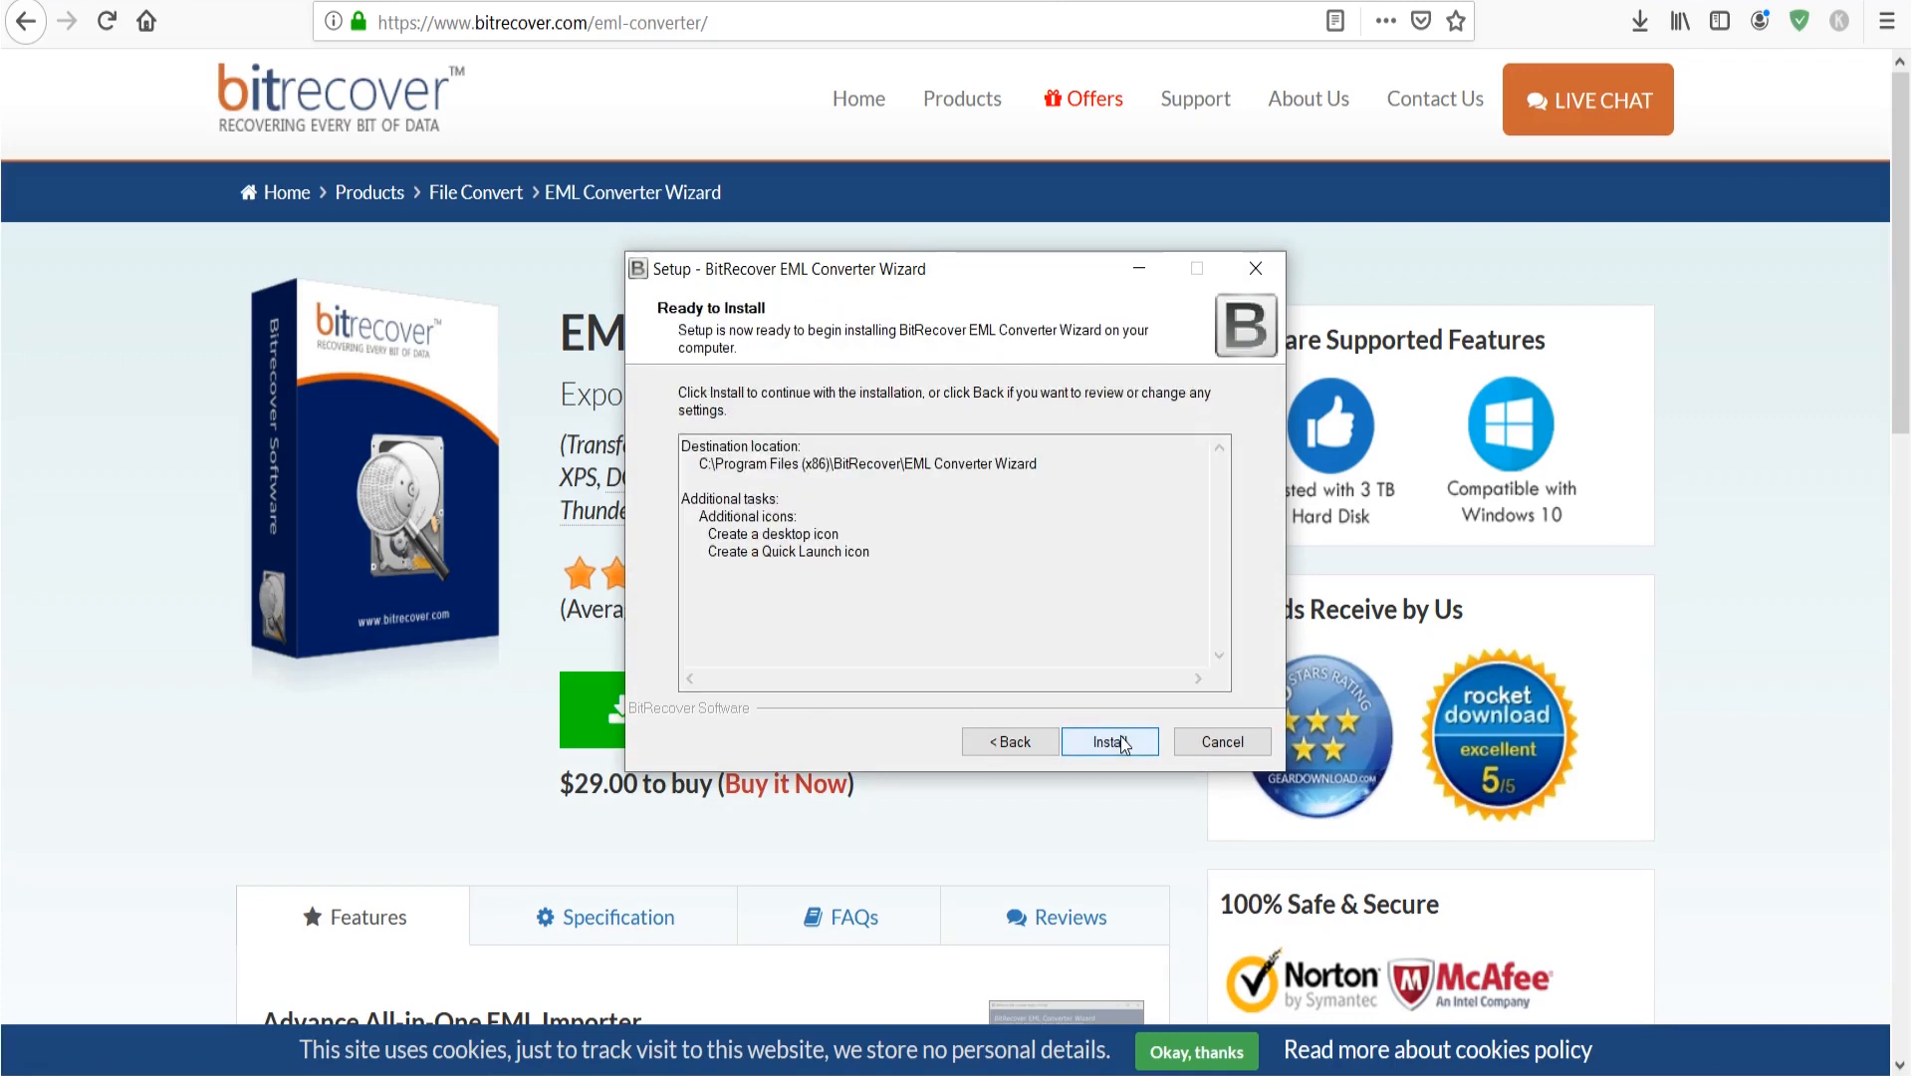
left_click(1108, 741)
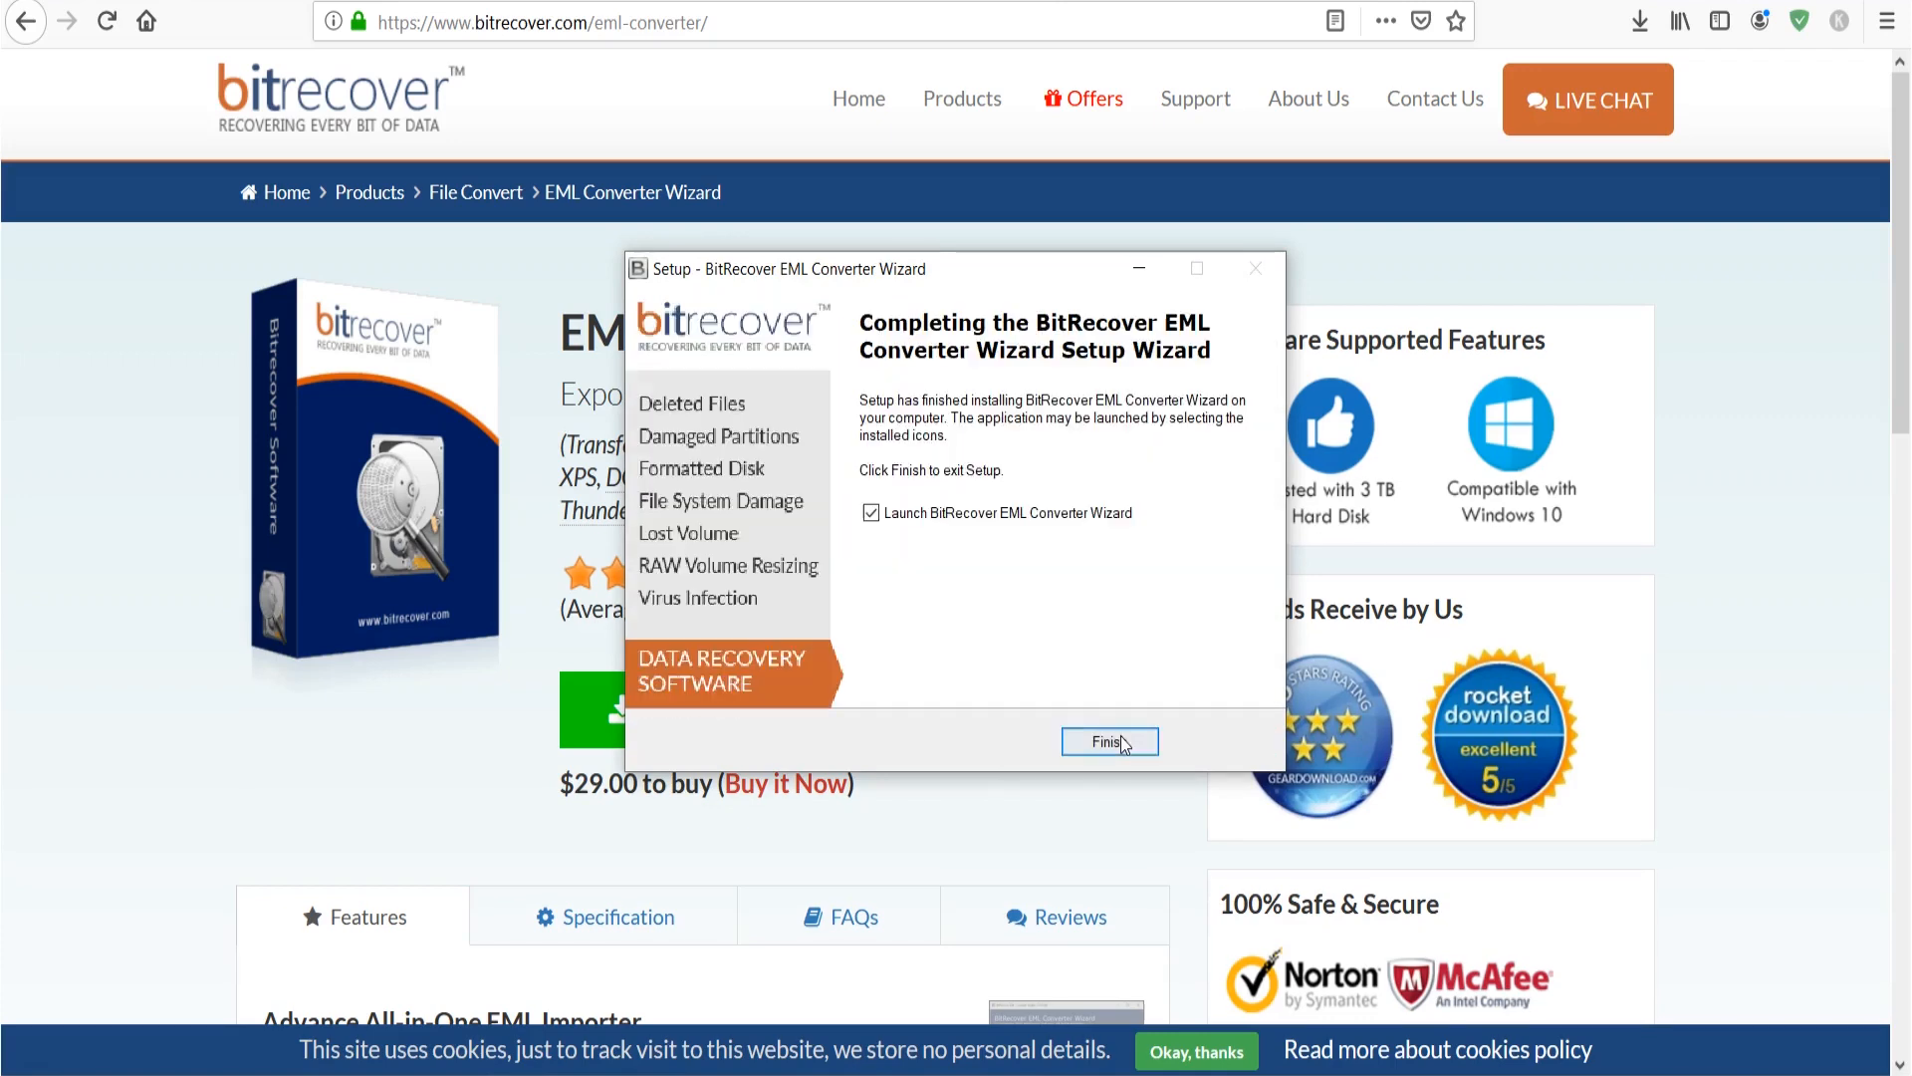
left_click(1108, 741)
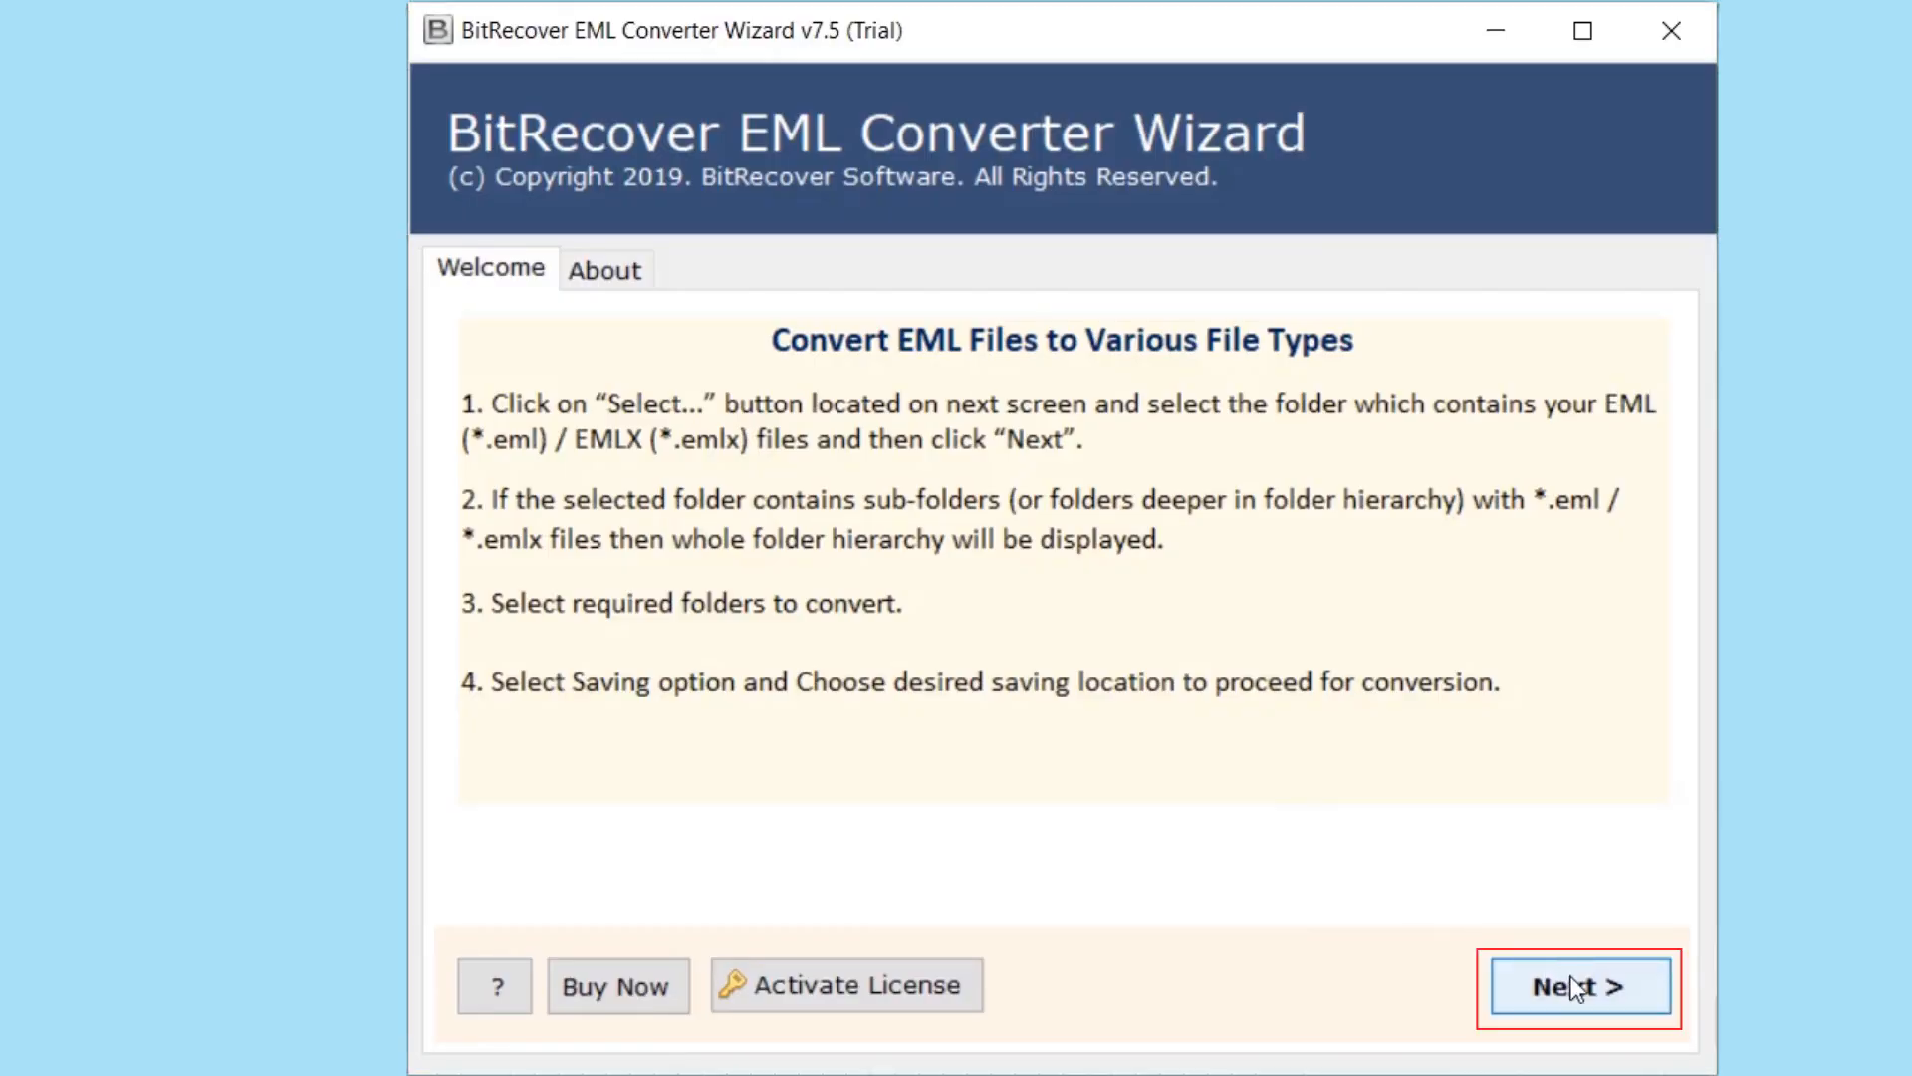
- Move past the welcome screen to the Select File(s) step
left_click(1578, 985)
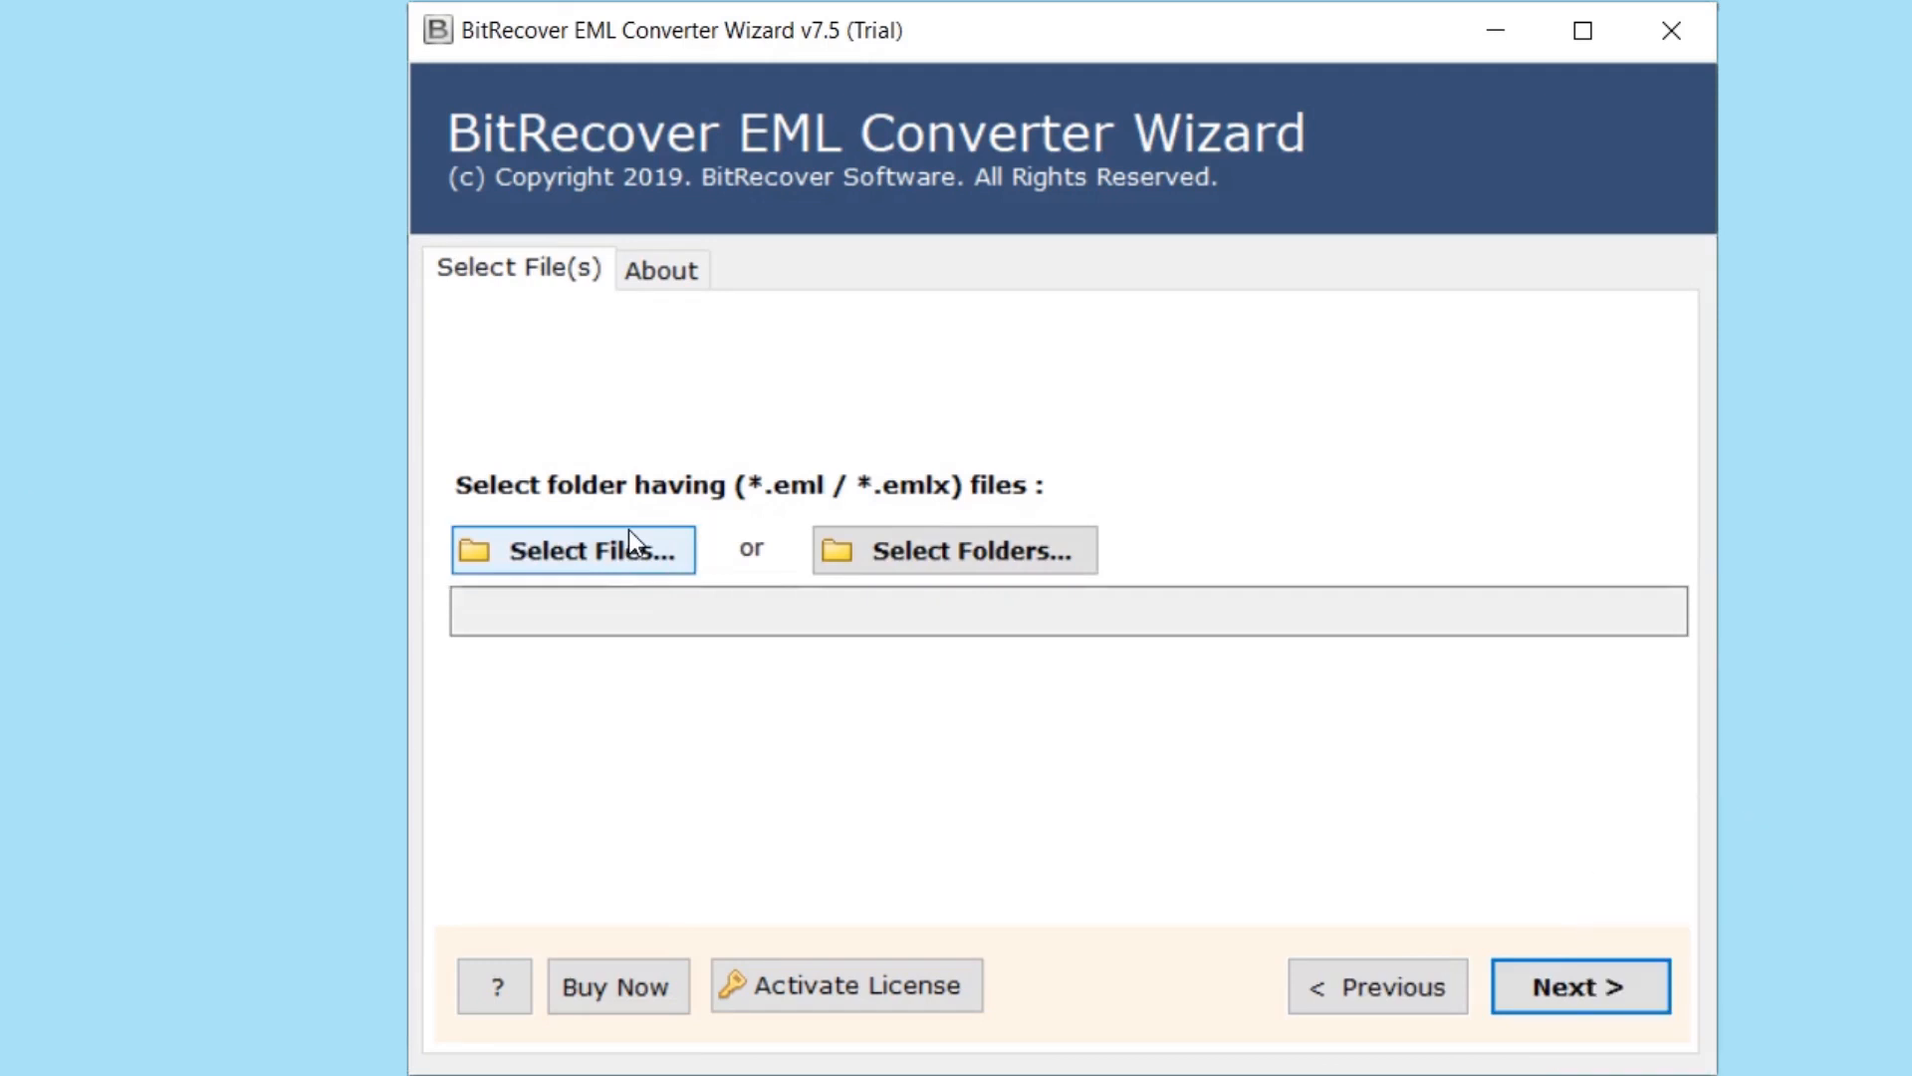
mouse_move(954, 550)
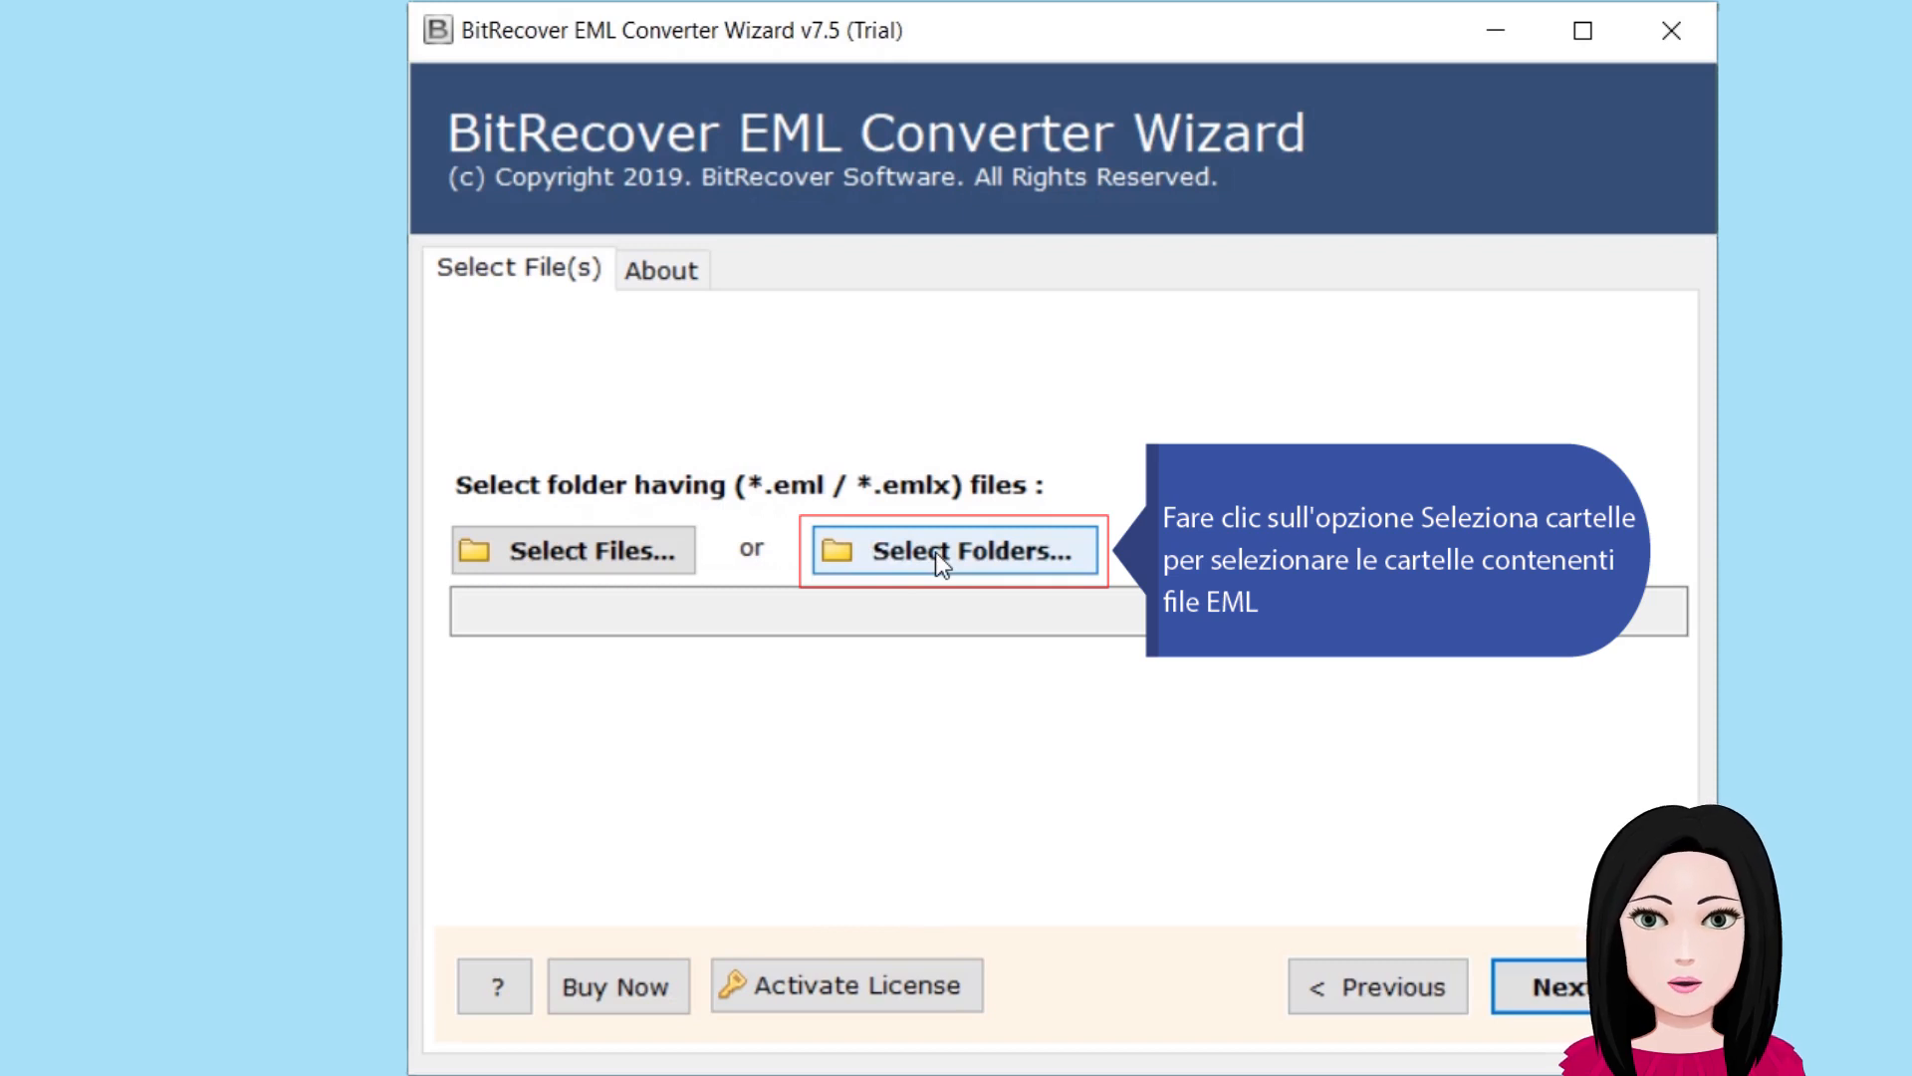
- Choose the 'eml files' folder as the source and continue to the folder list
left_click(952, 550)
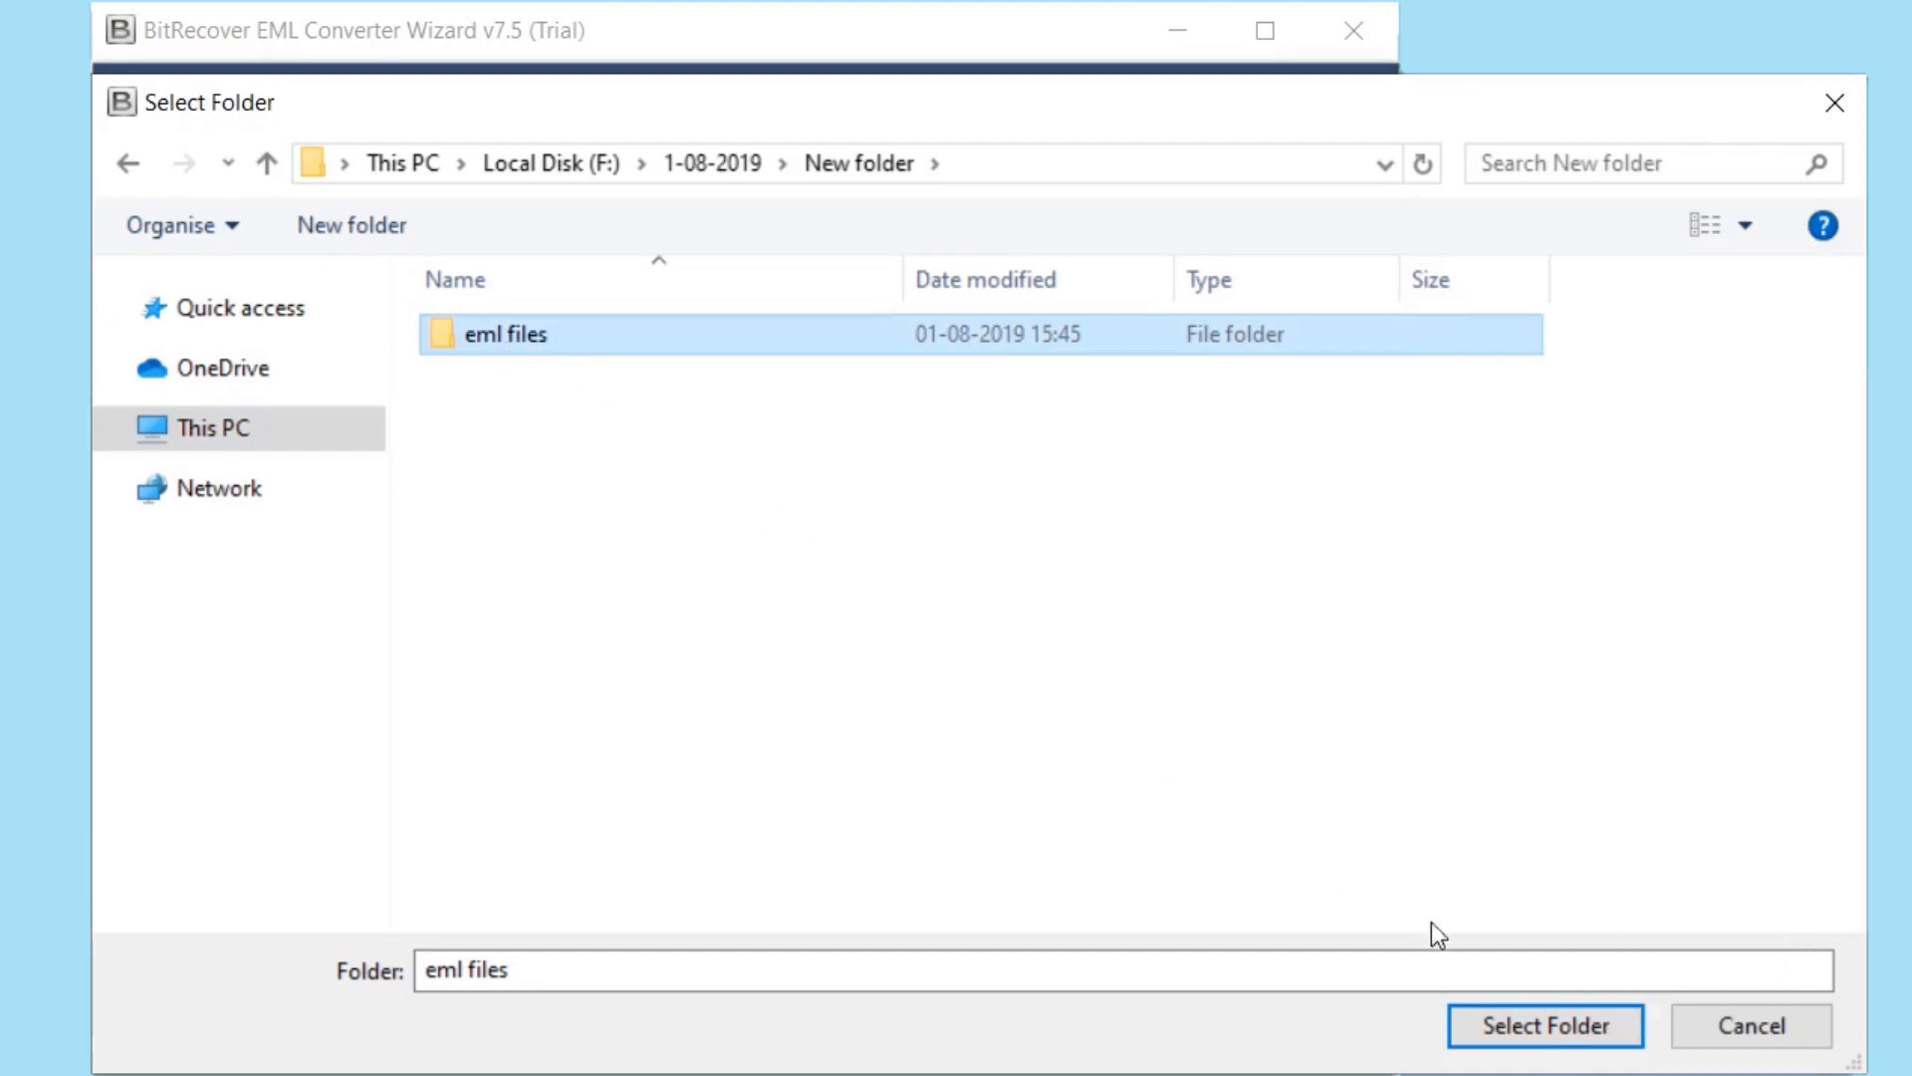
left_click(1545, 1025)
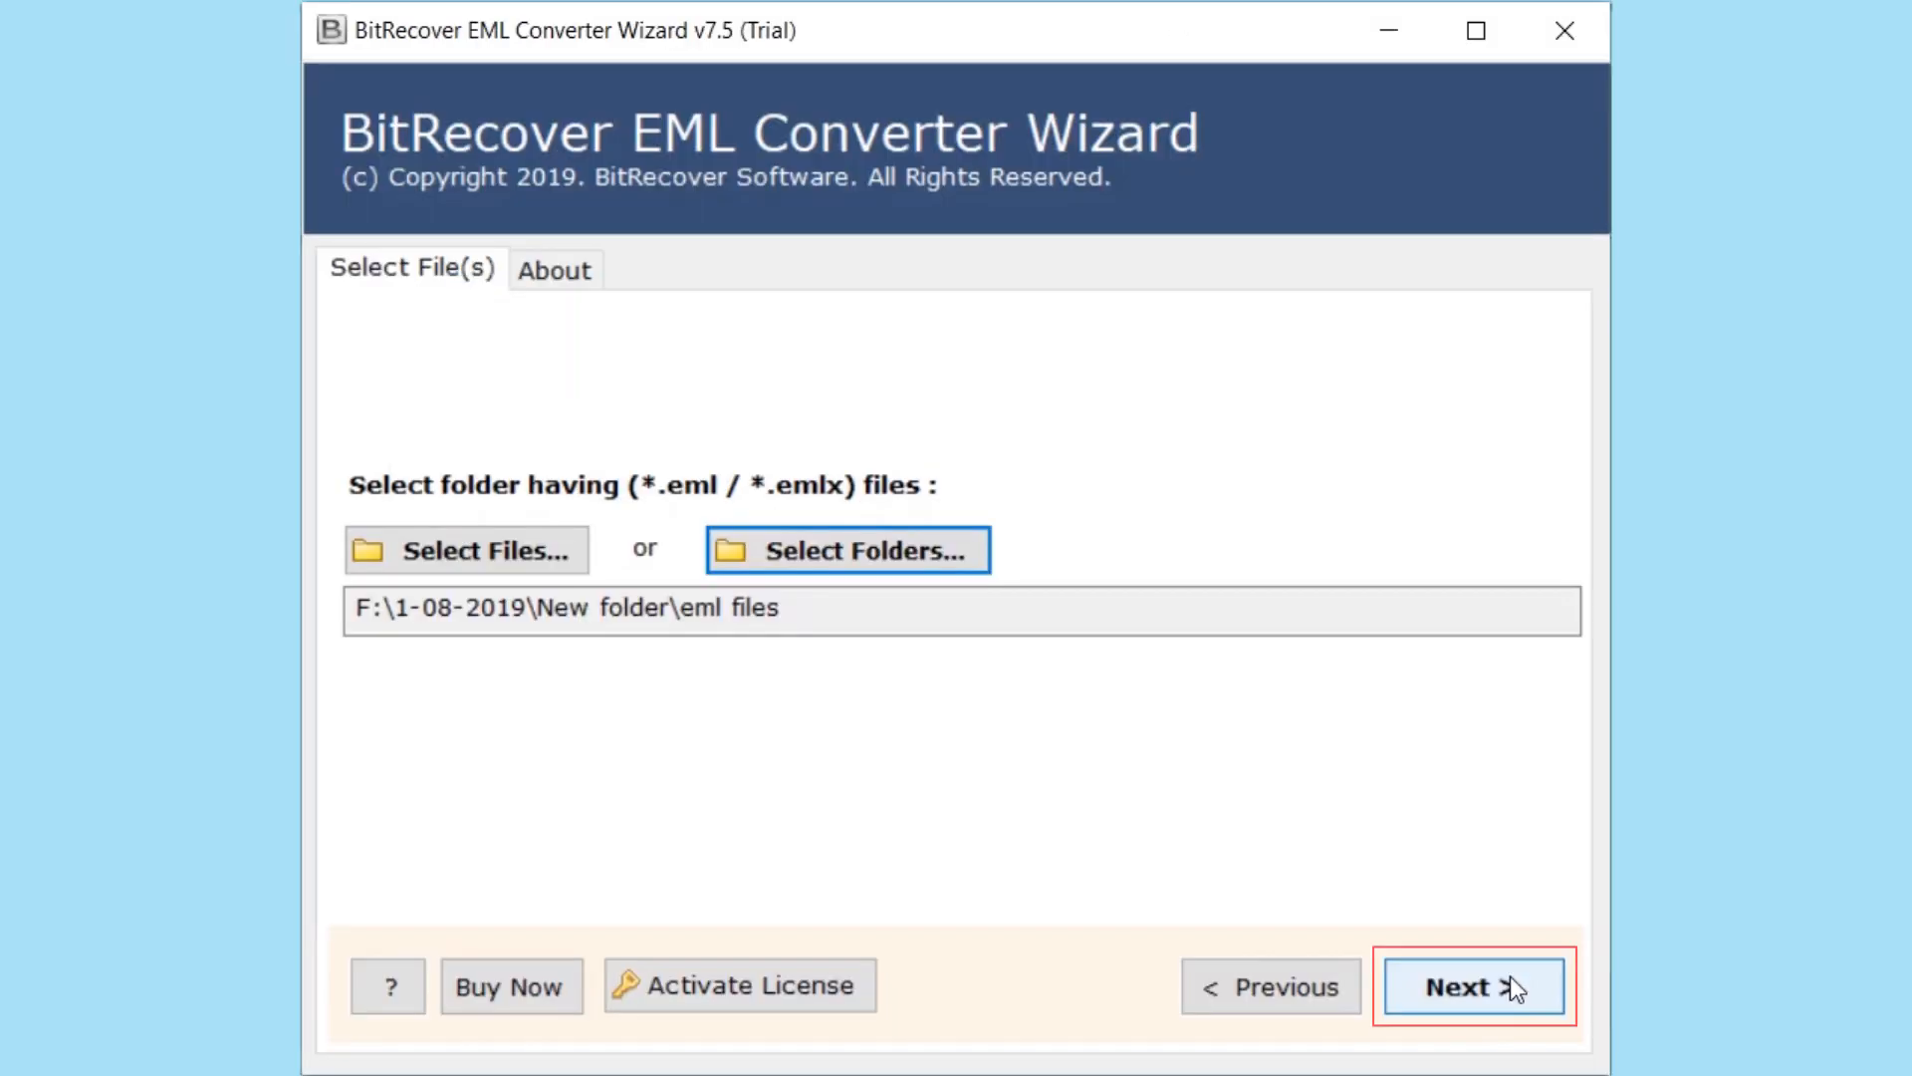
left_click(1472, 985)
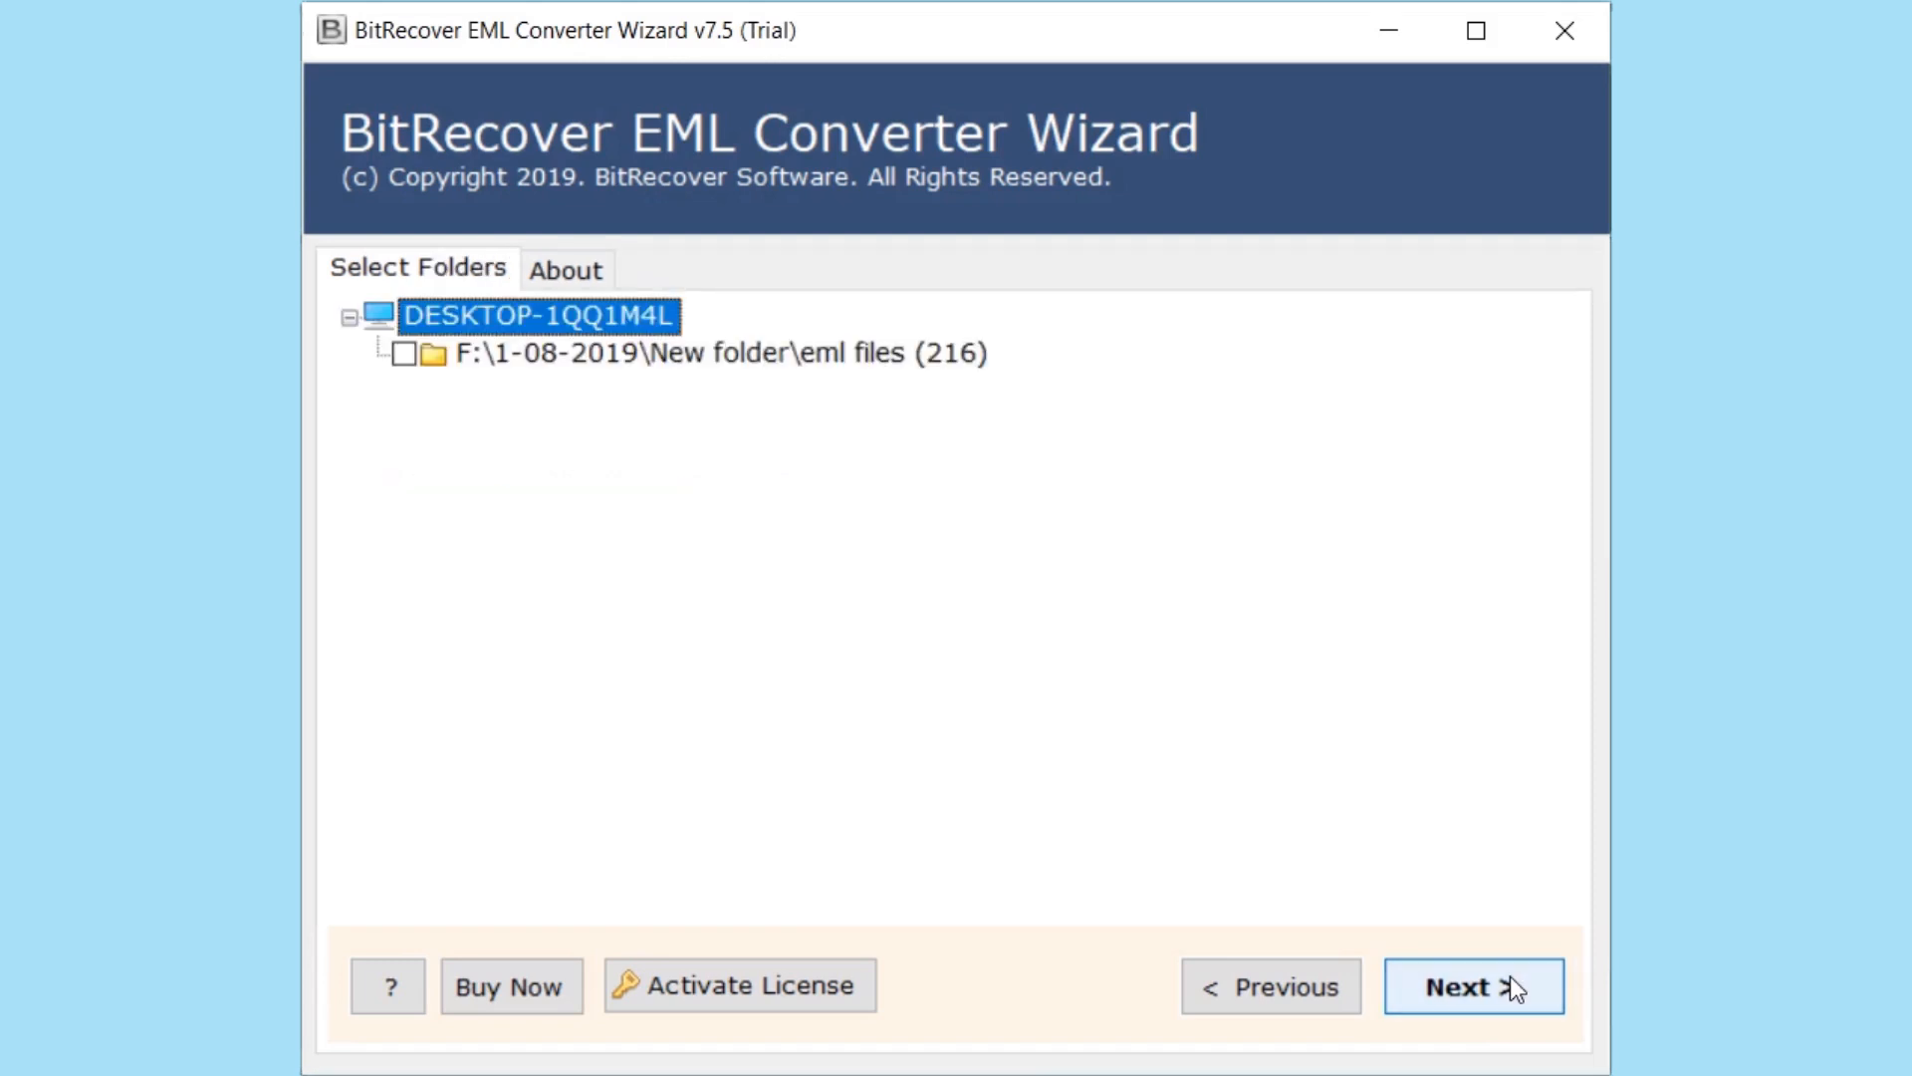
mouse_move(485, 420)
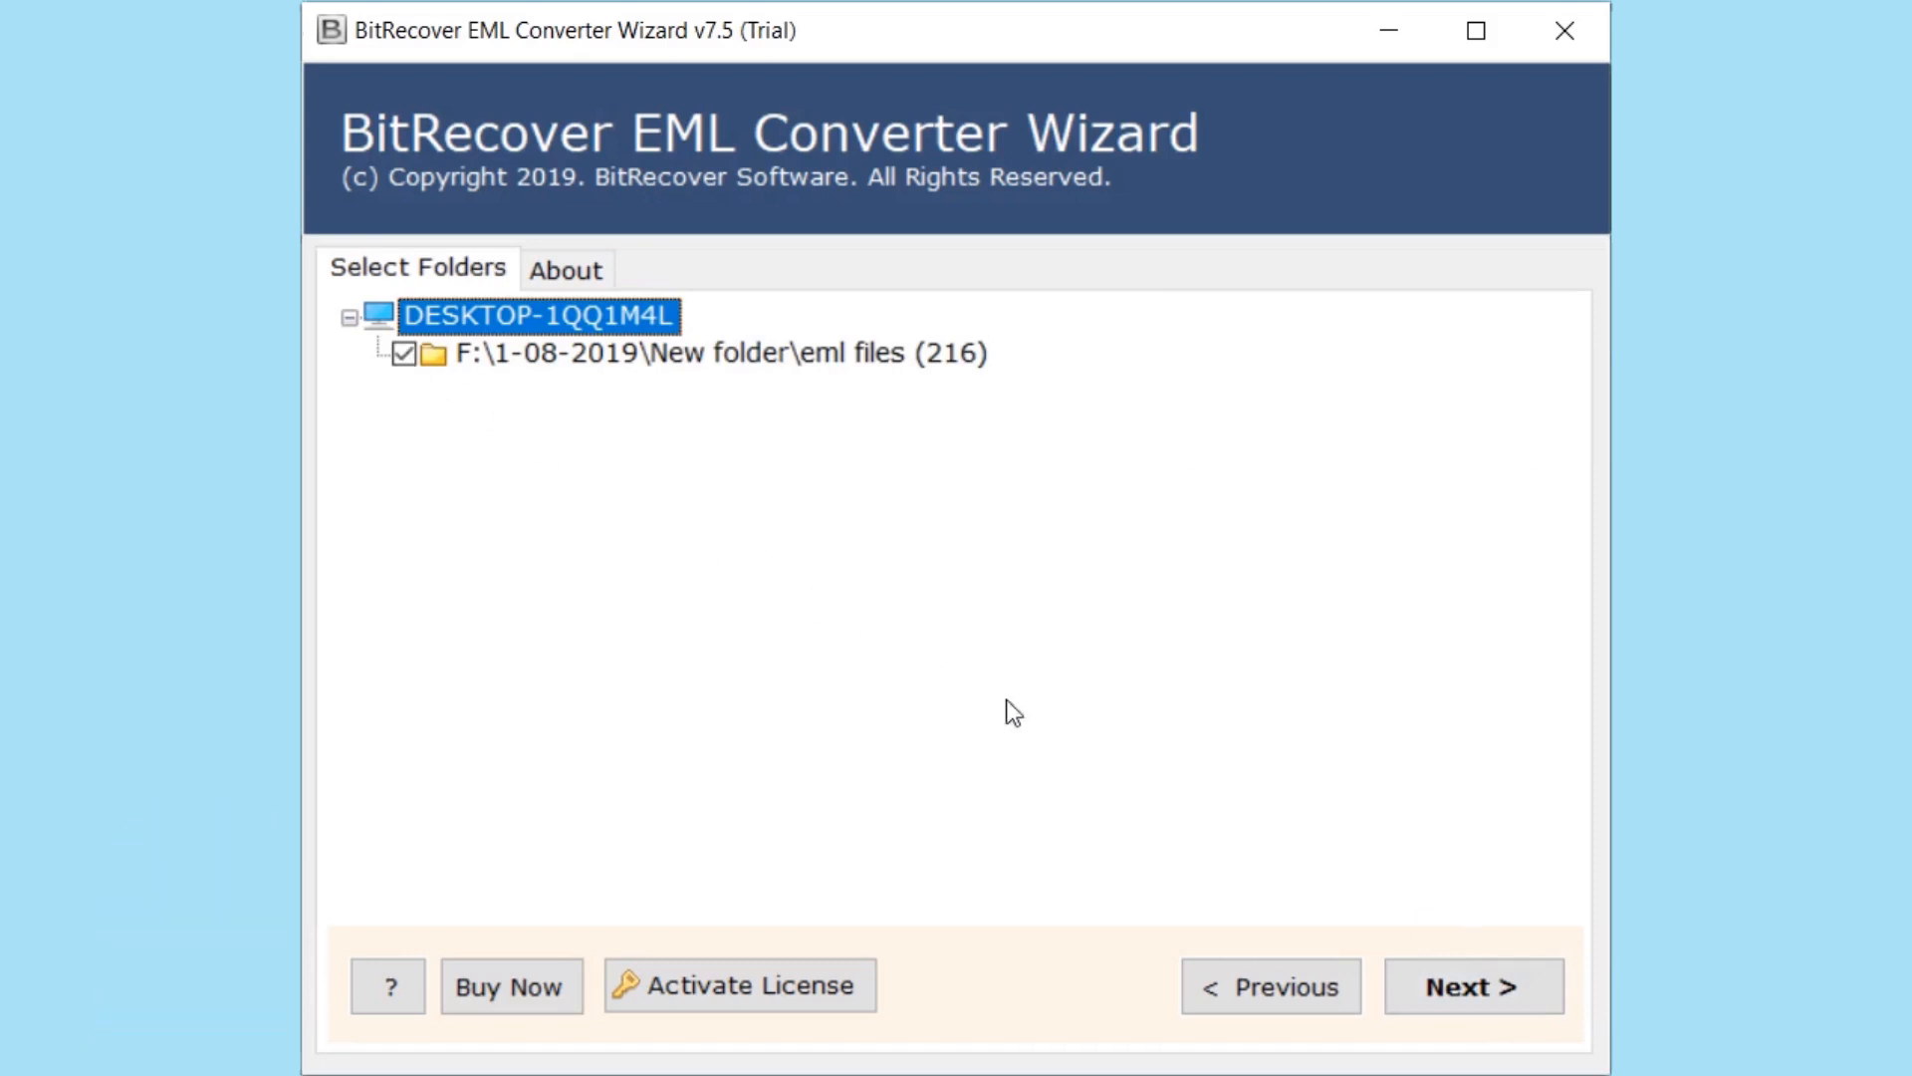
- Set the saving option to Thunderbird and start the conversion
left_click(1473, 985)
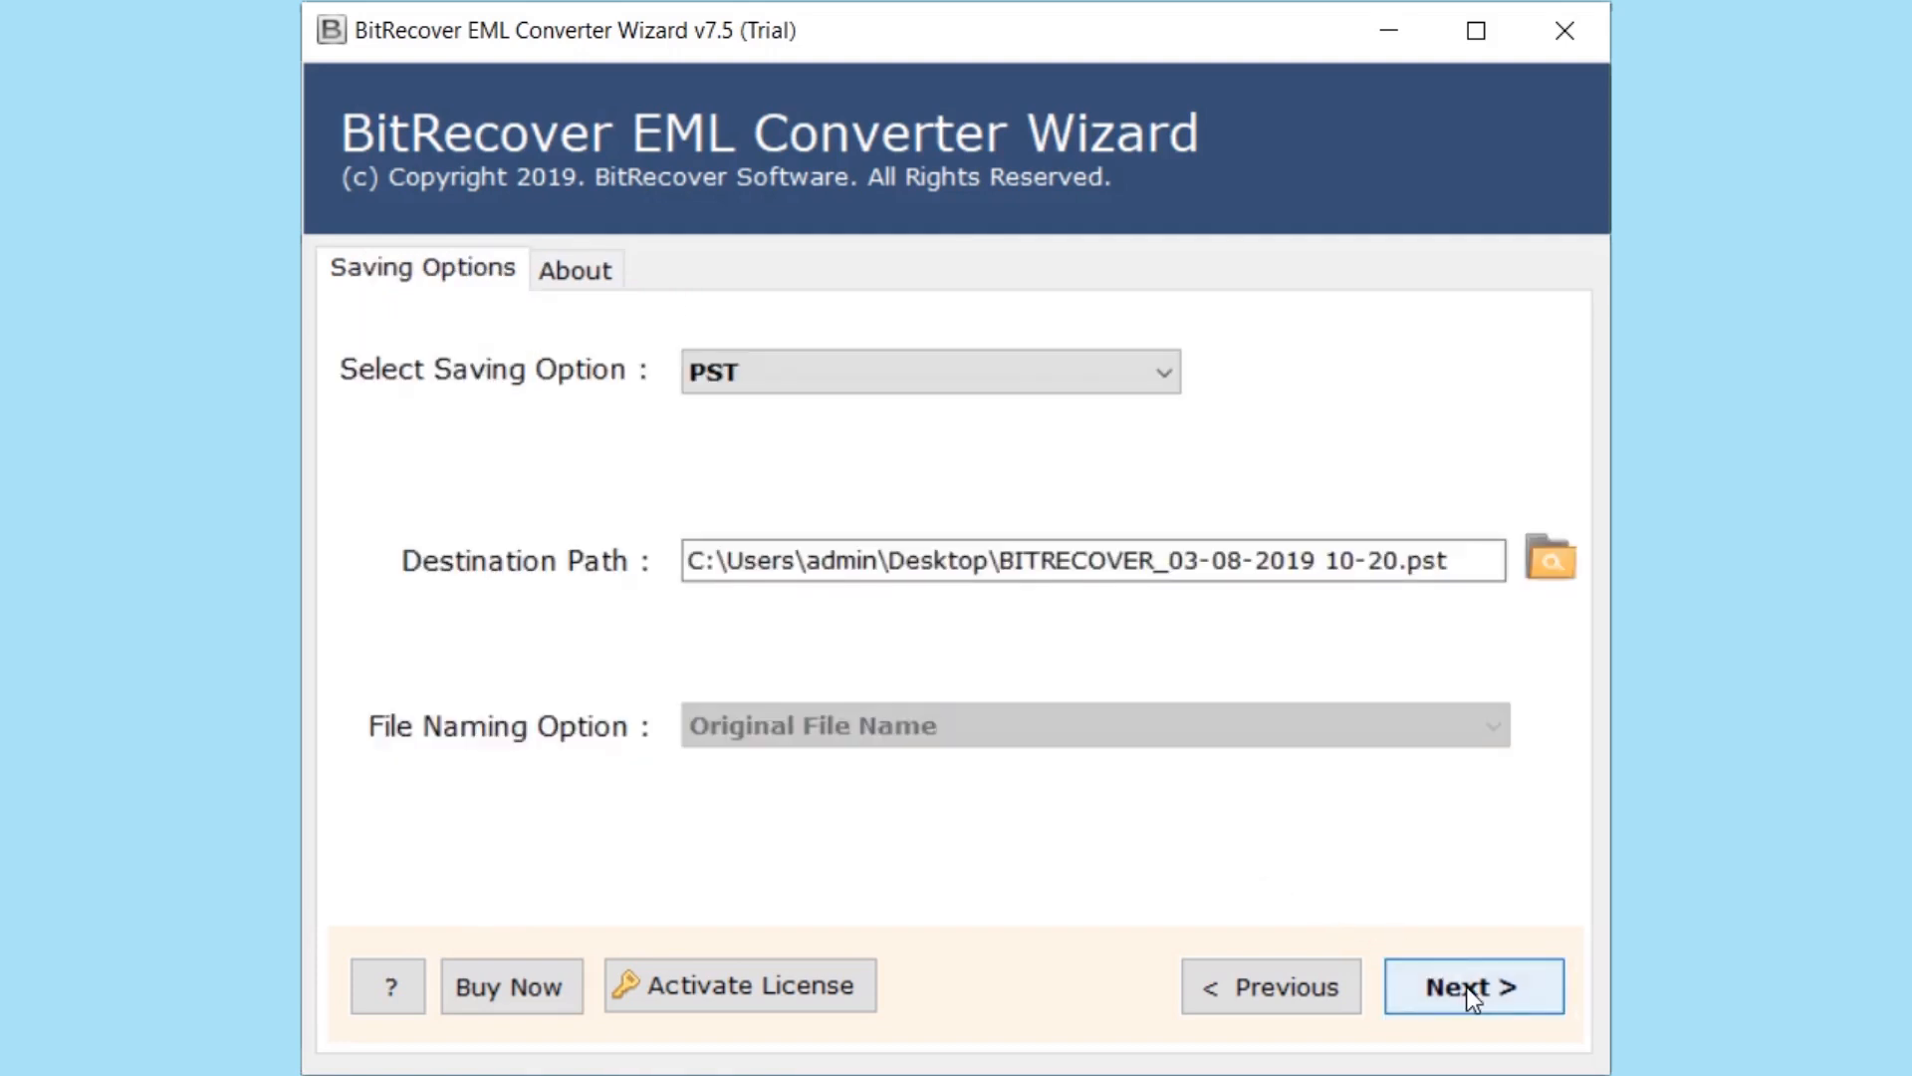
mouse_move(1164, 372)
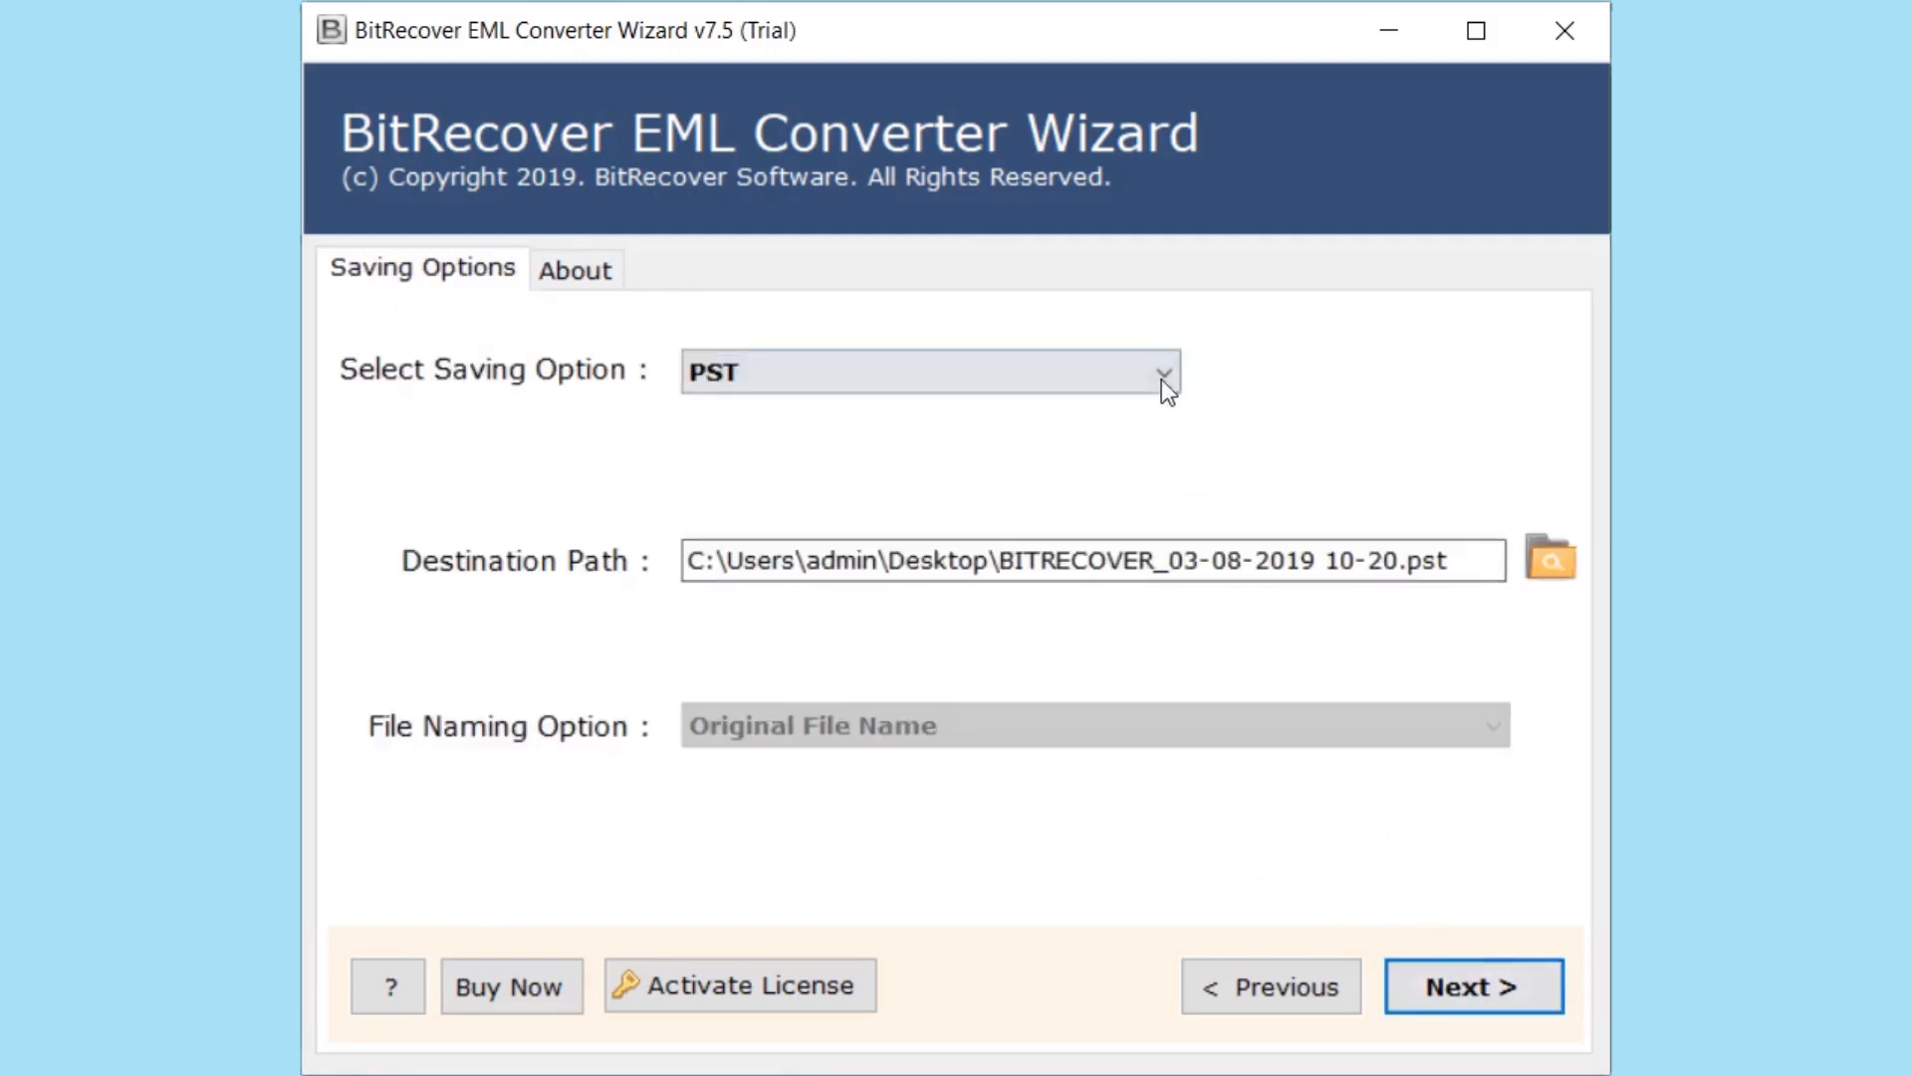
left_click(1159, 371)
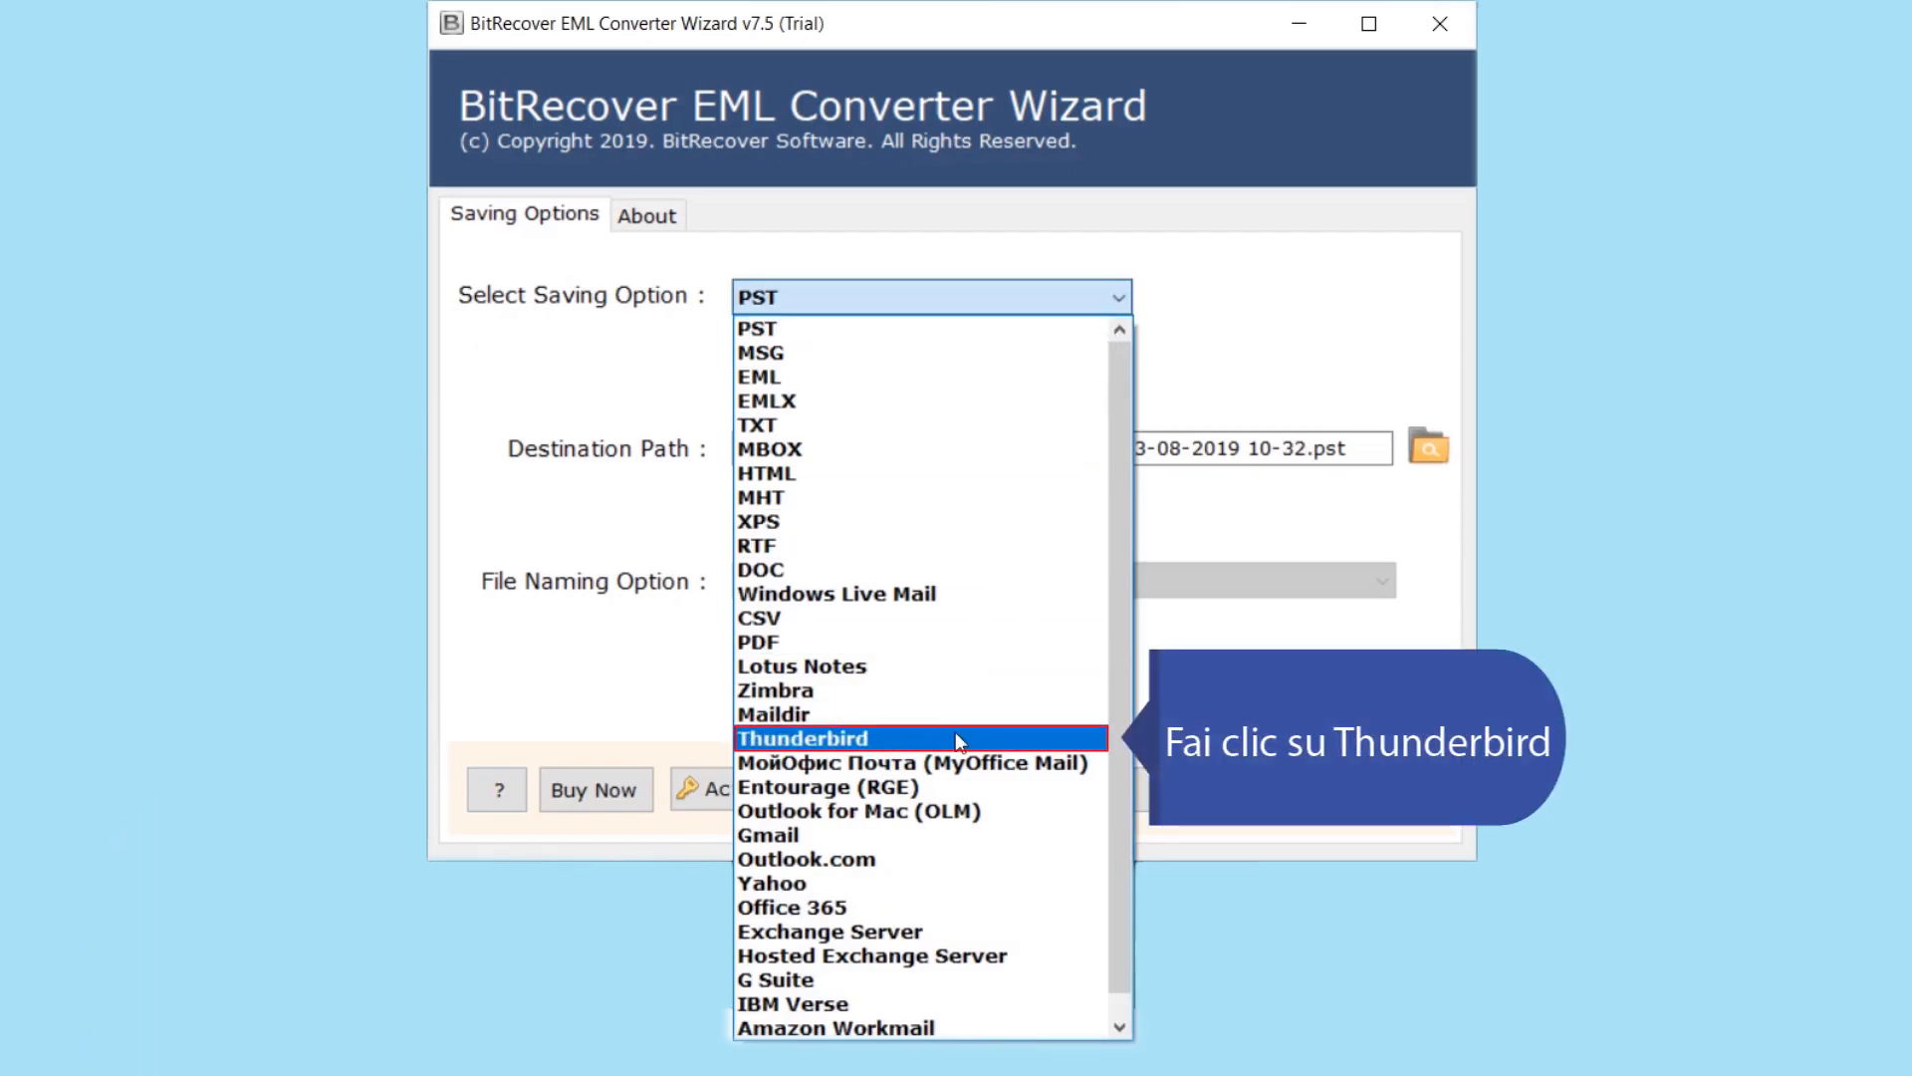
left_click(801, 737)
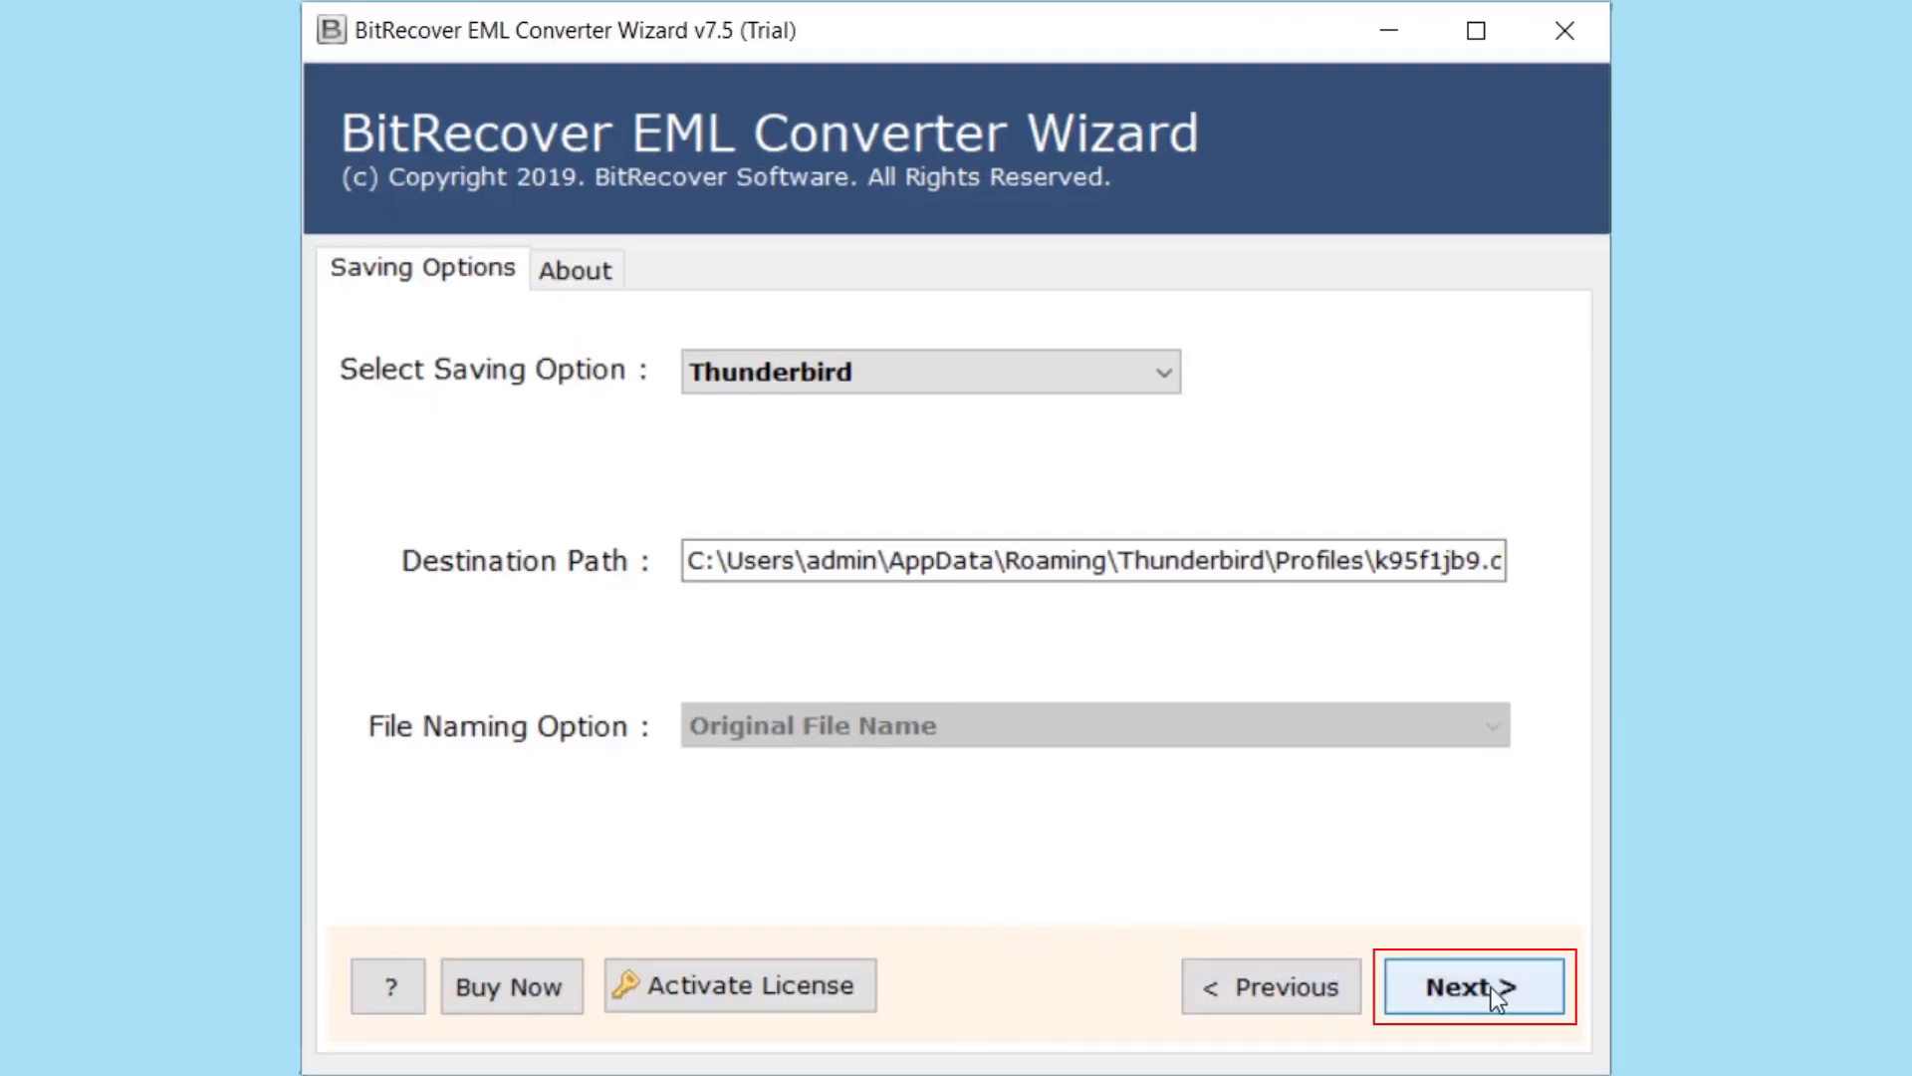
left_click(1473, 985)
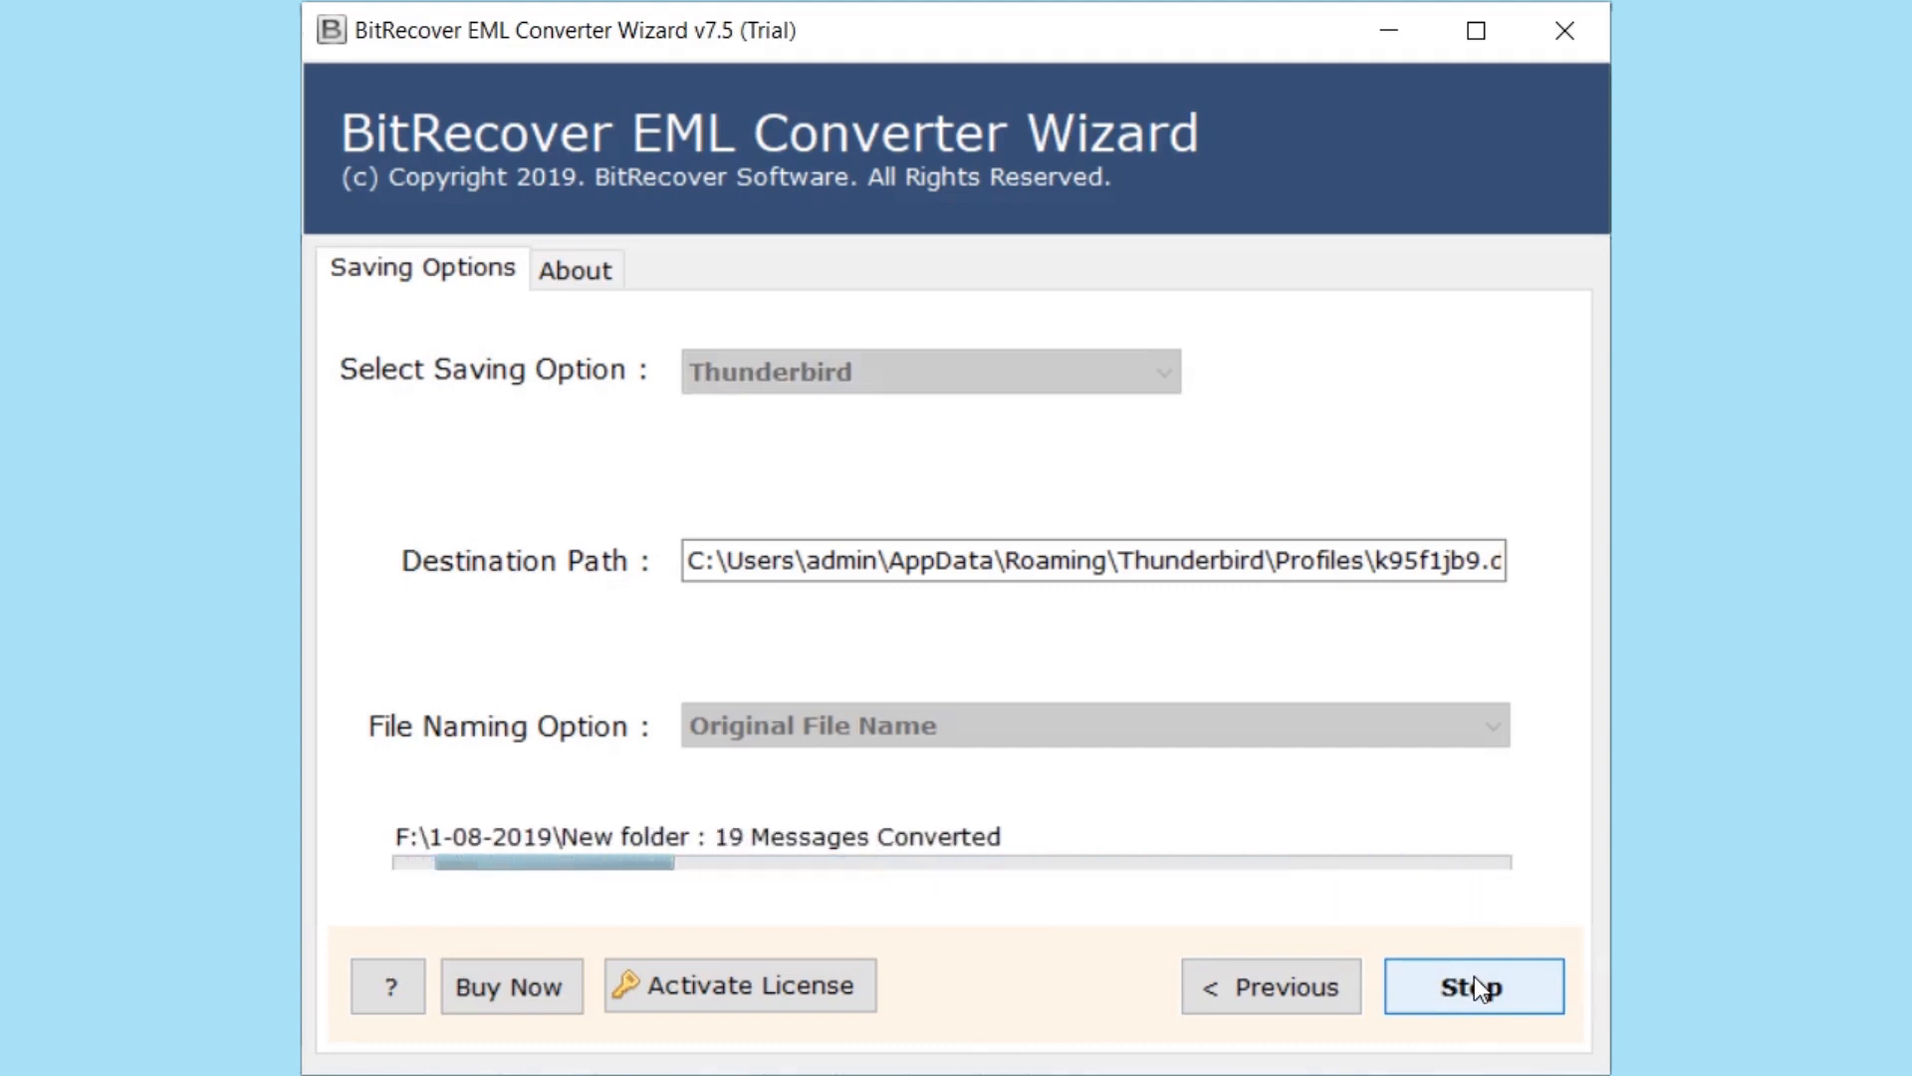
- Finish the conversion and dismiss the completion and trial-edition limit messages
left_click(1472, 985)
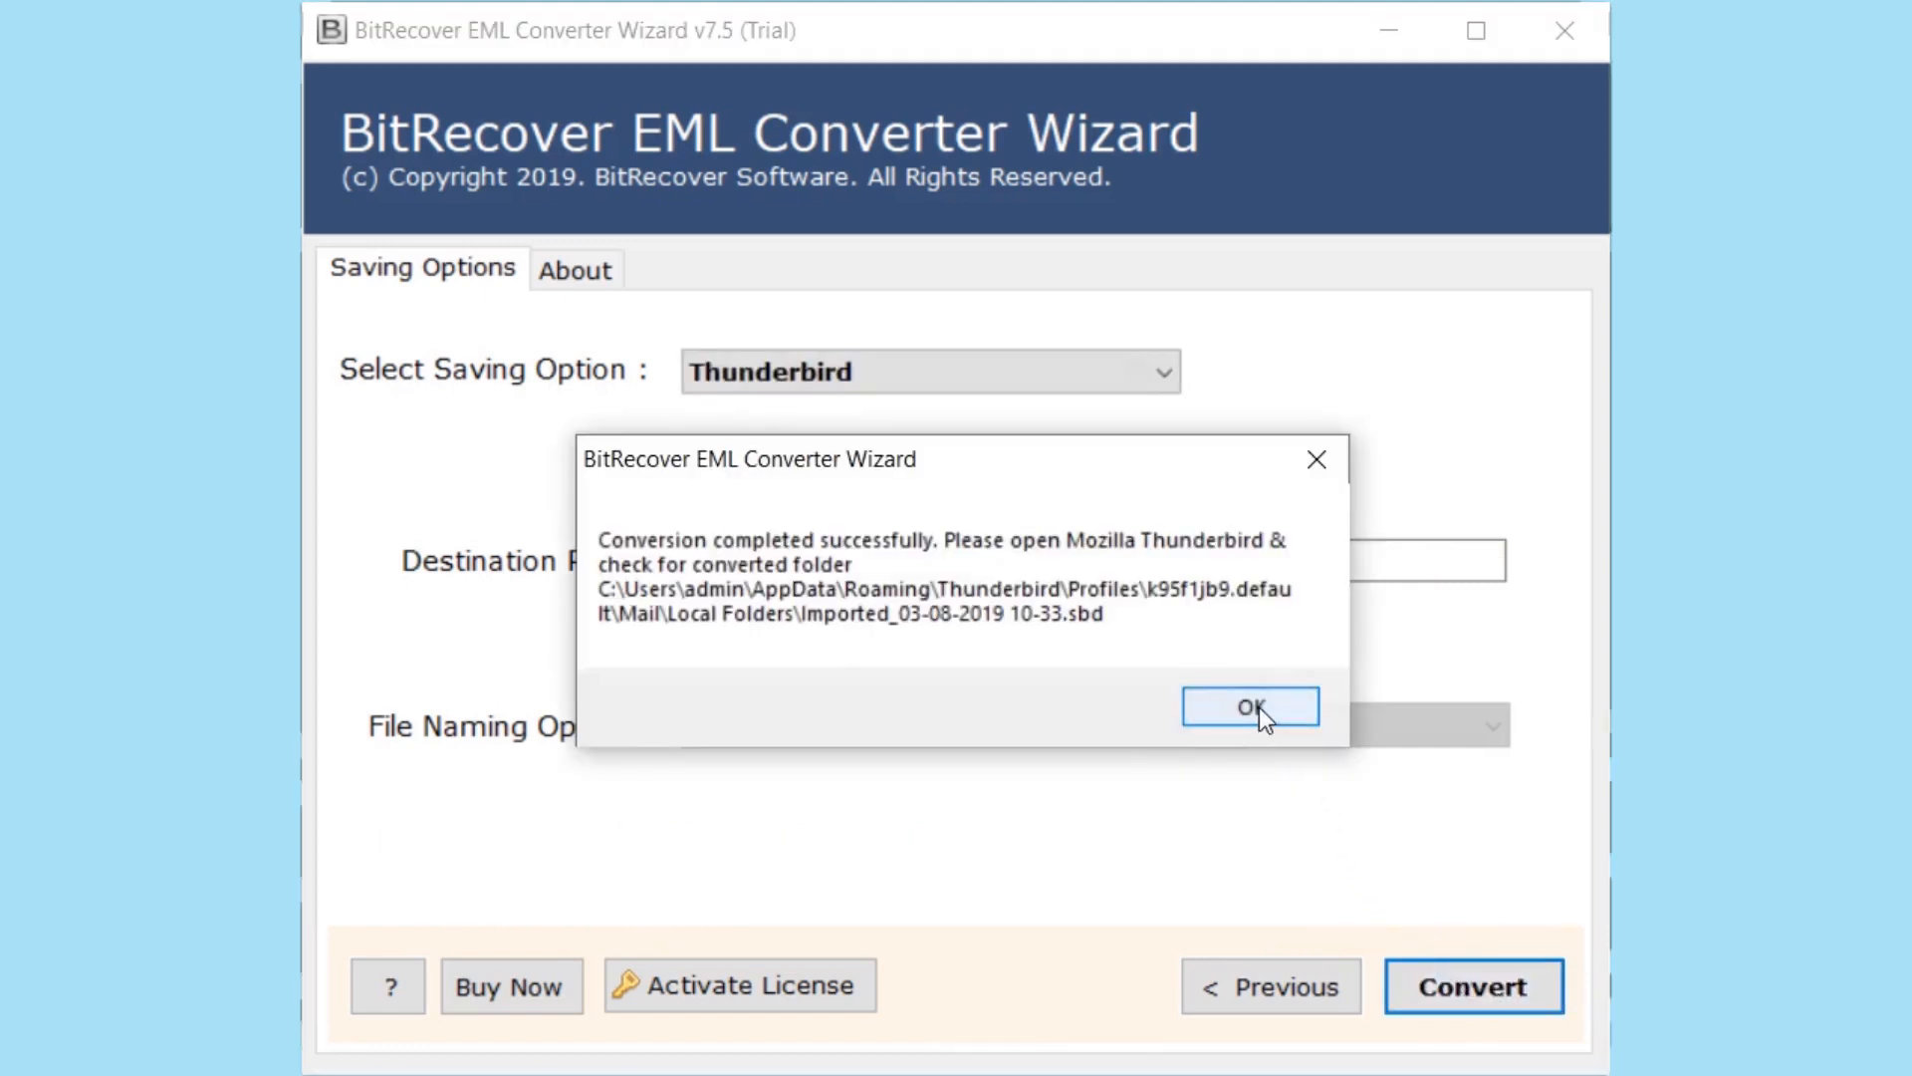
left_click(1249, 707)
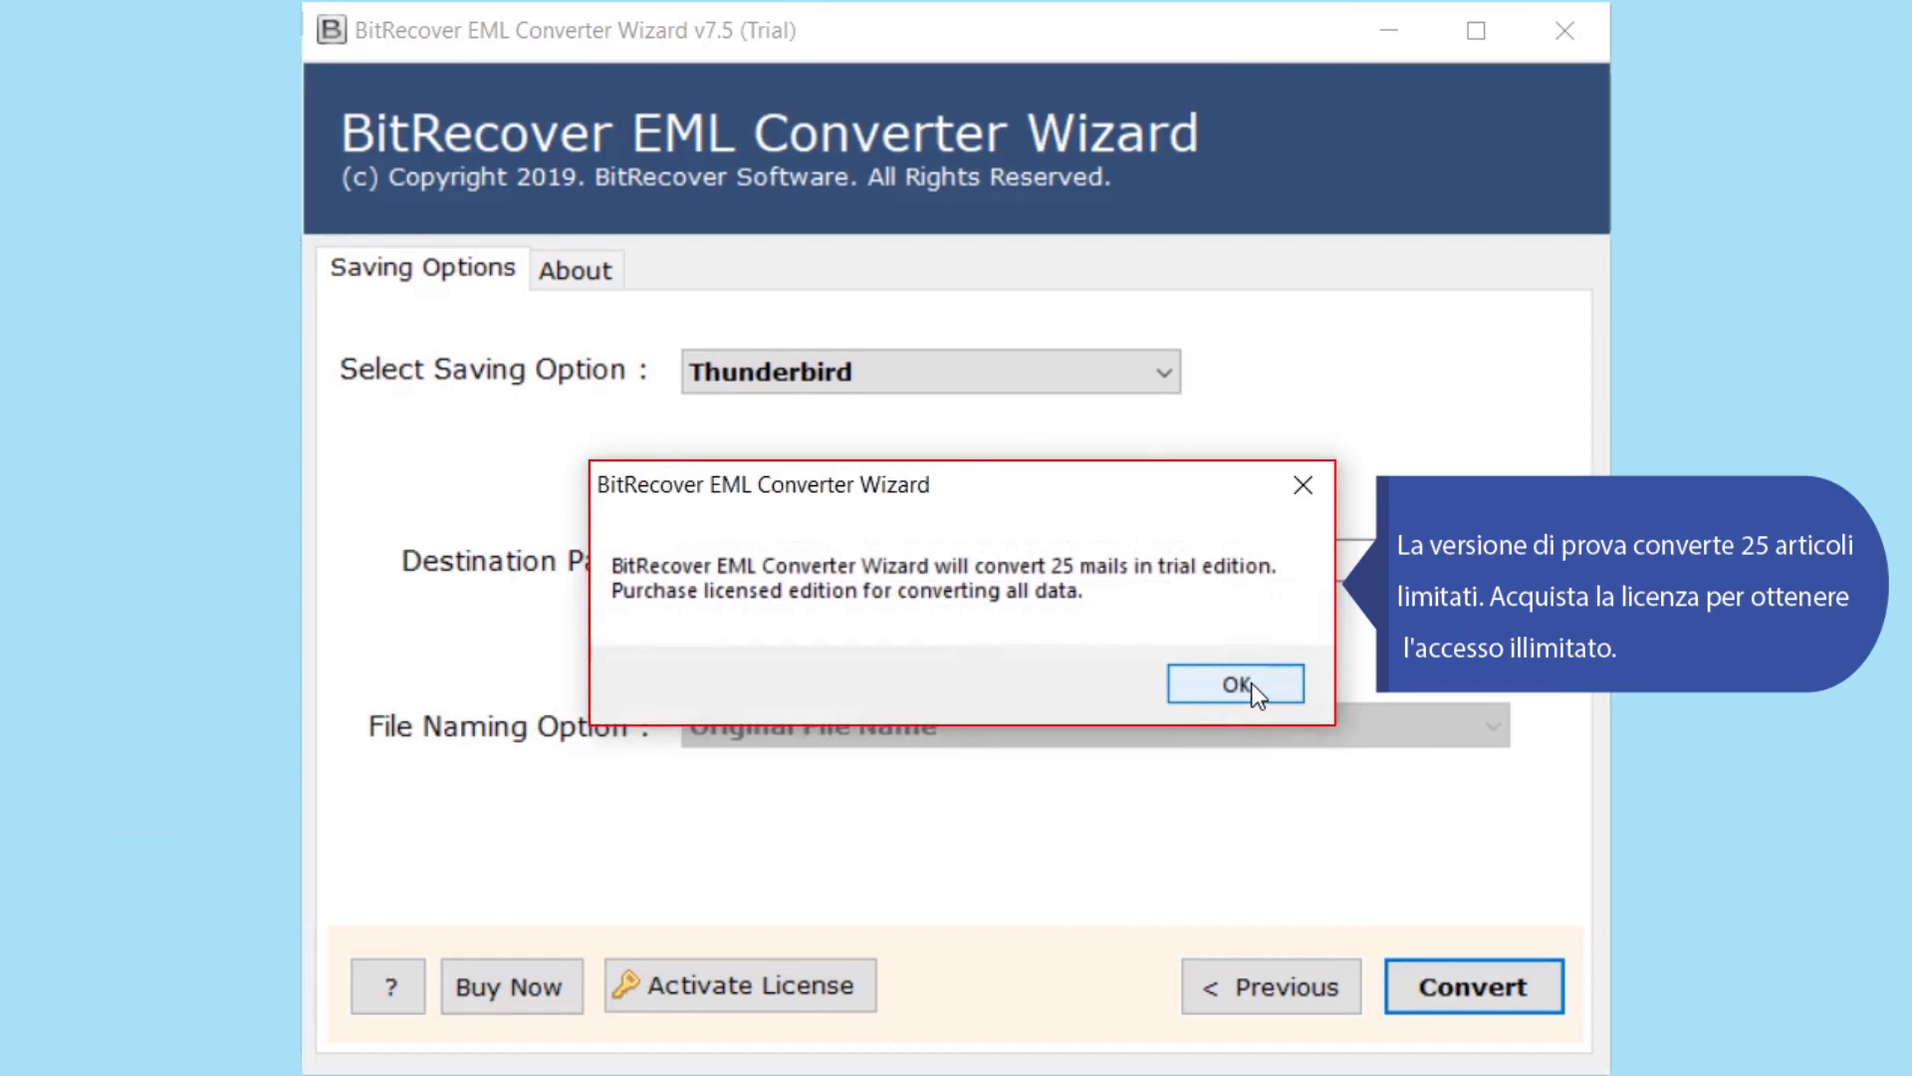
mouse_move(511, 985)
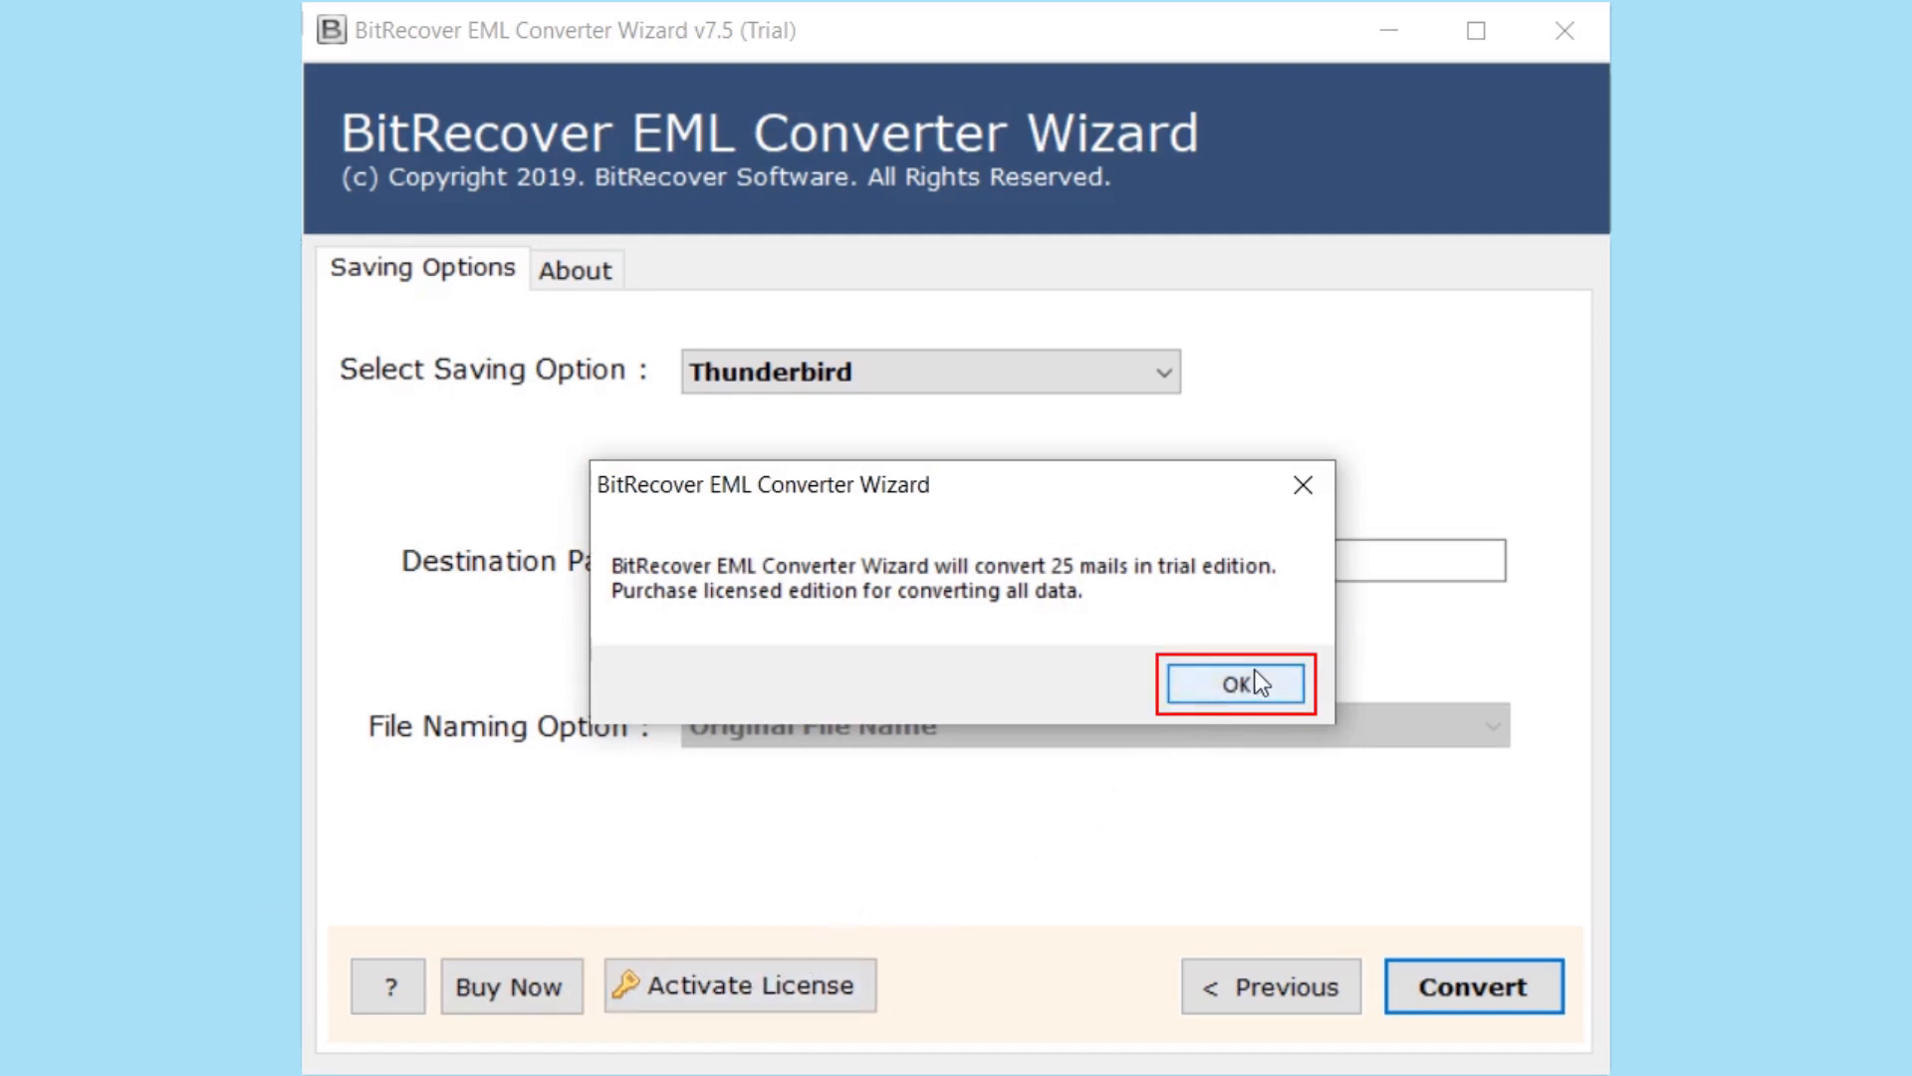
left_click(1234, 681)
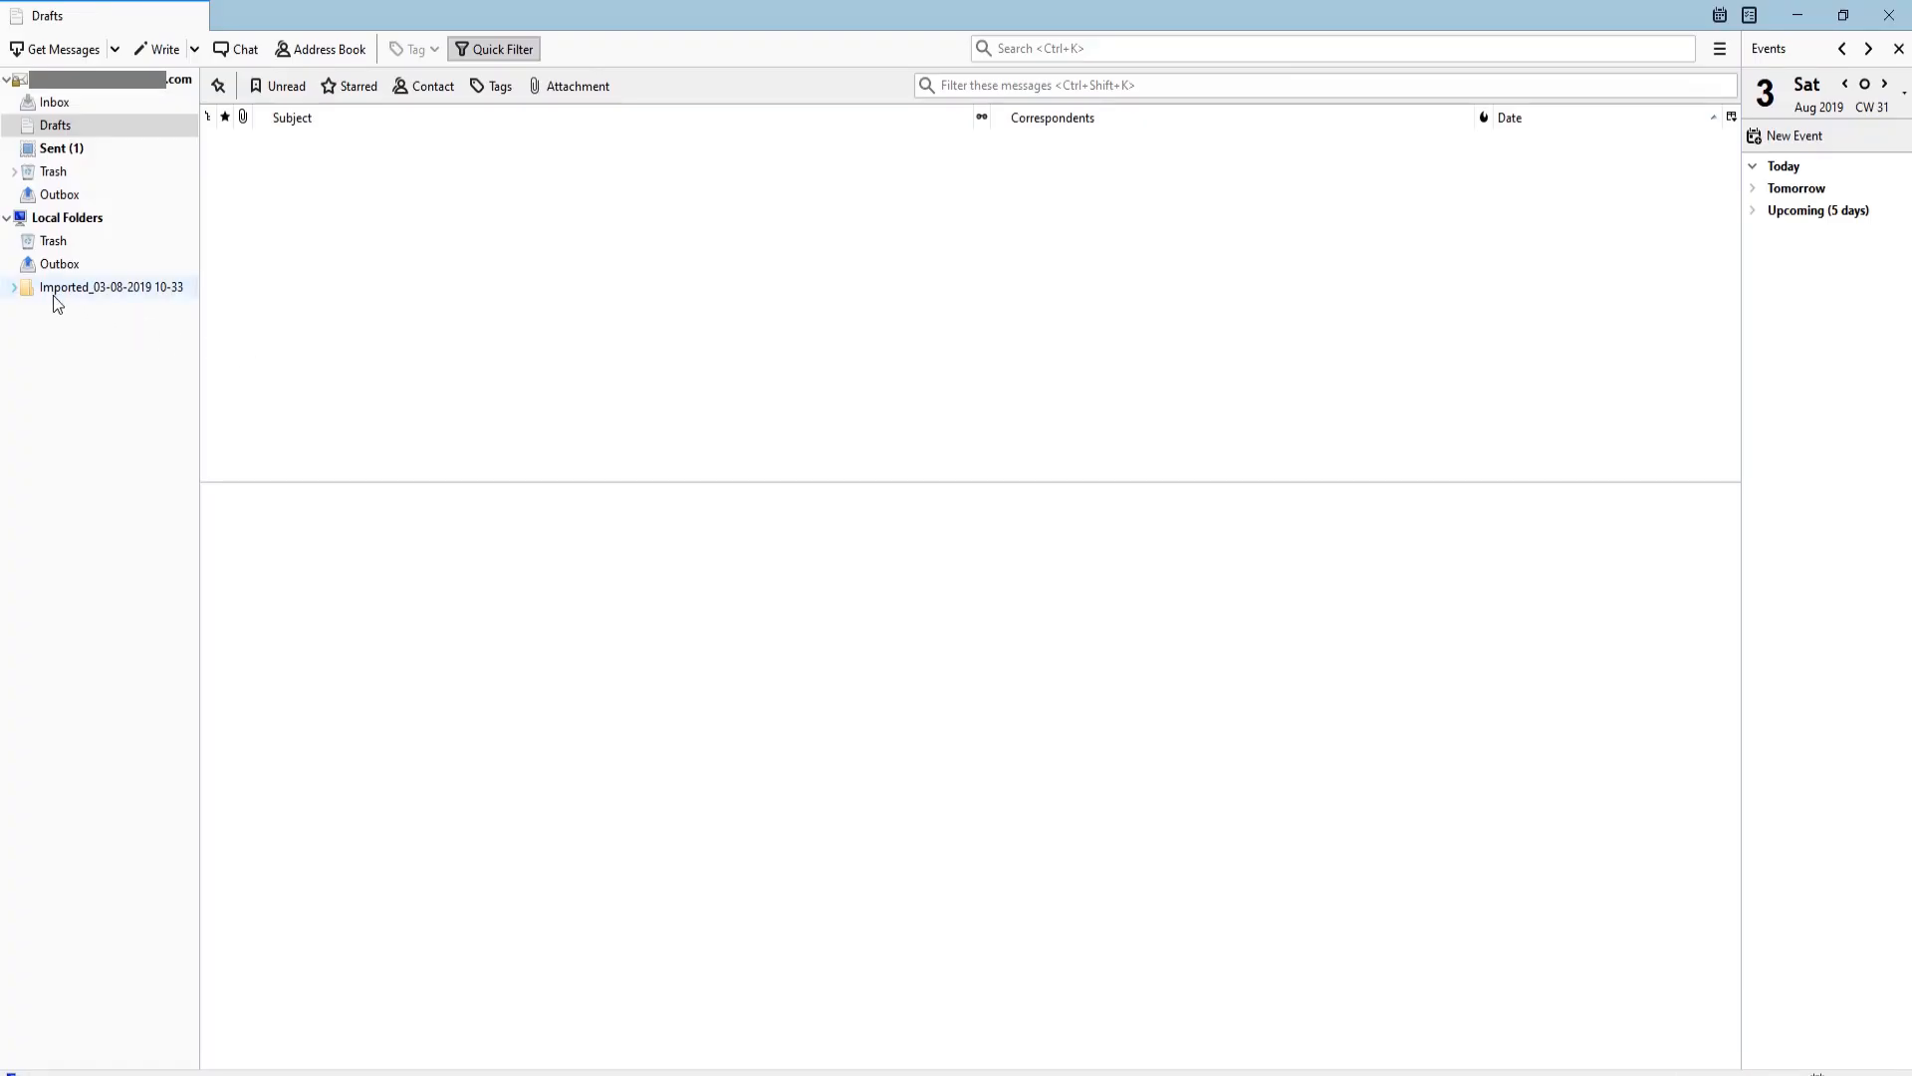
left_click(13, 293)
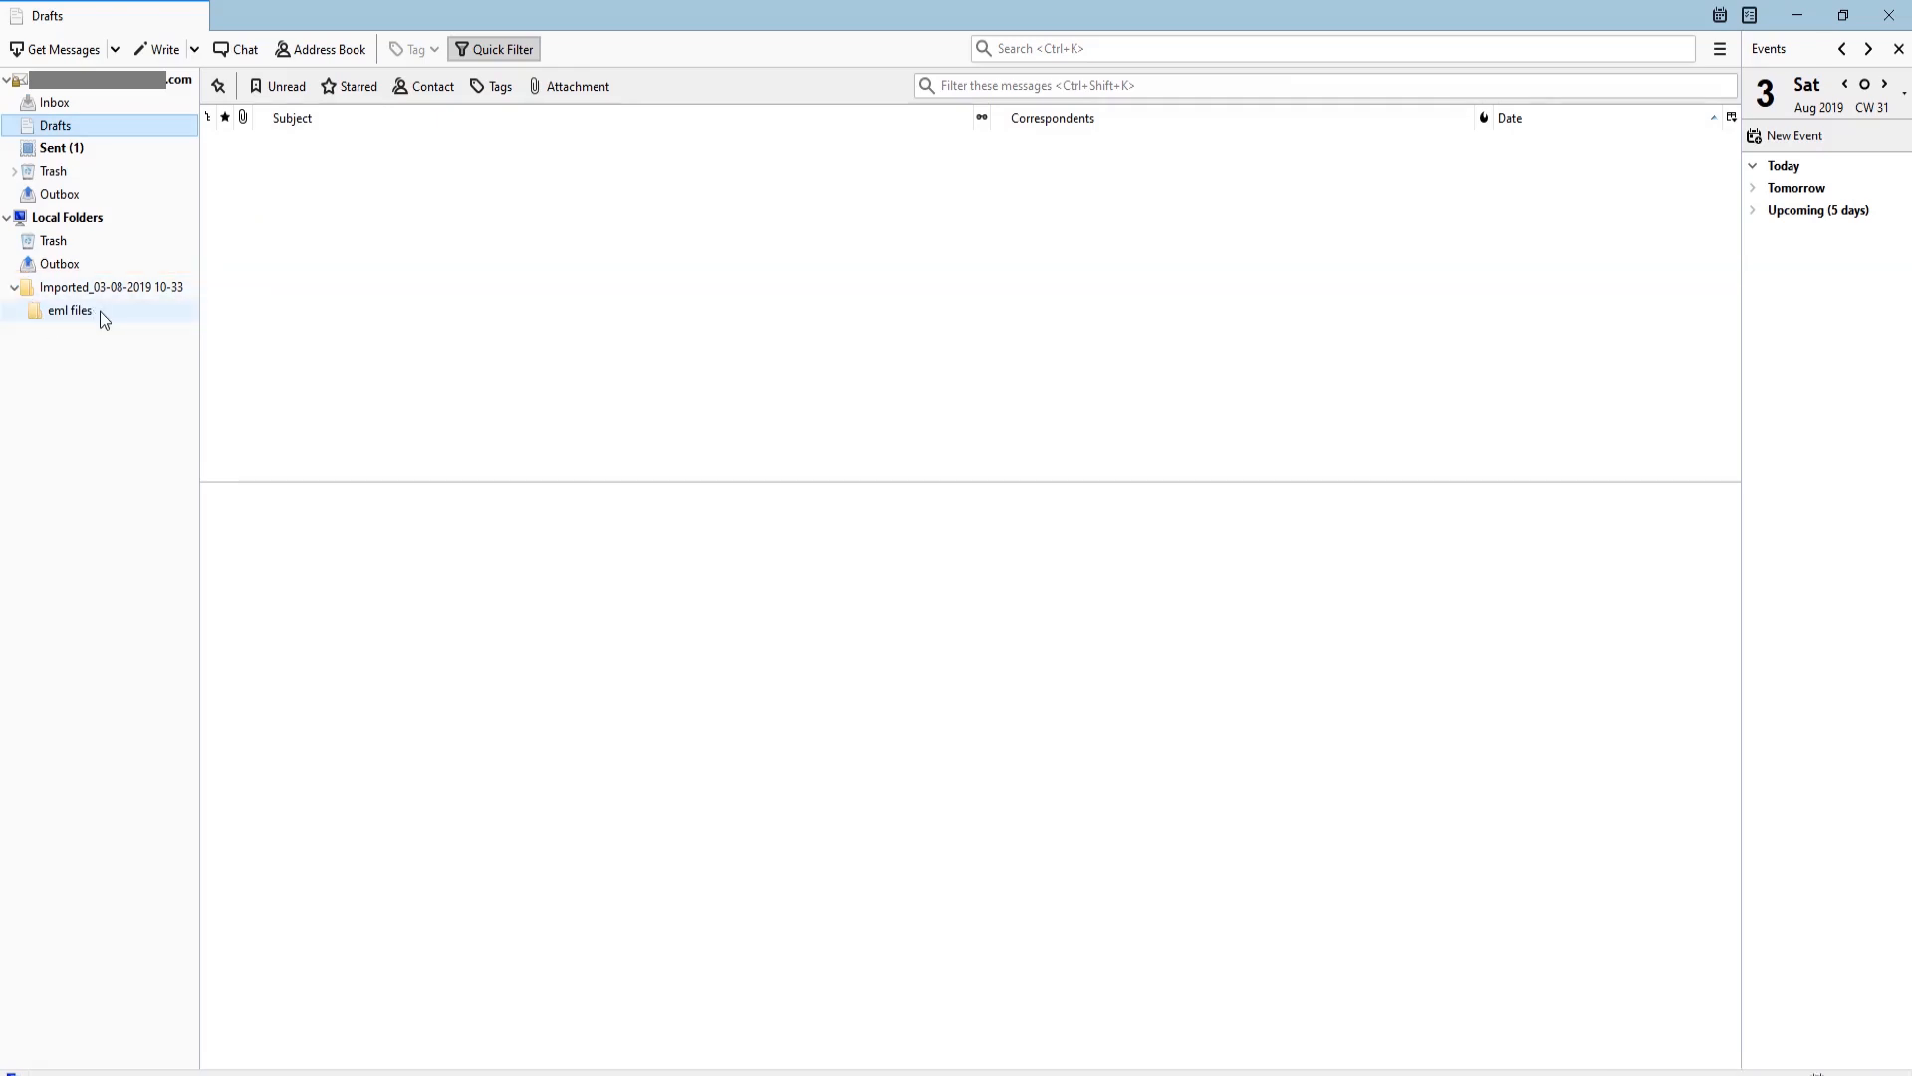
left_click(70, 310)
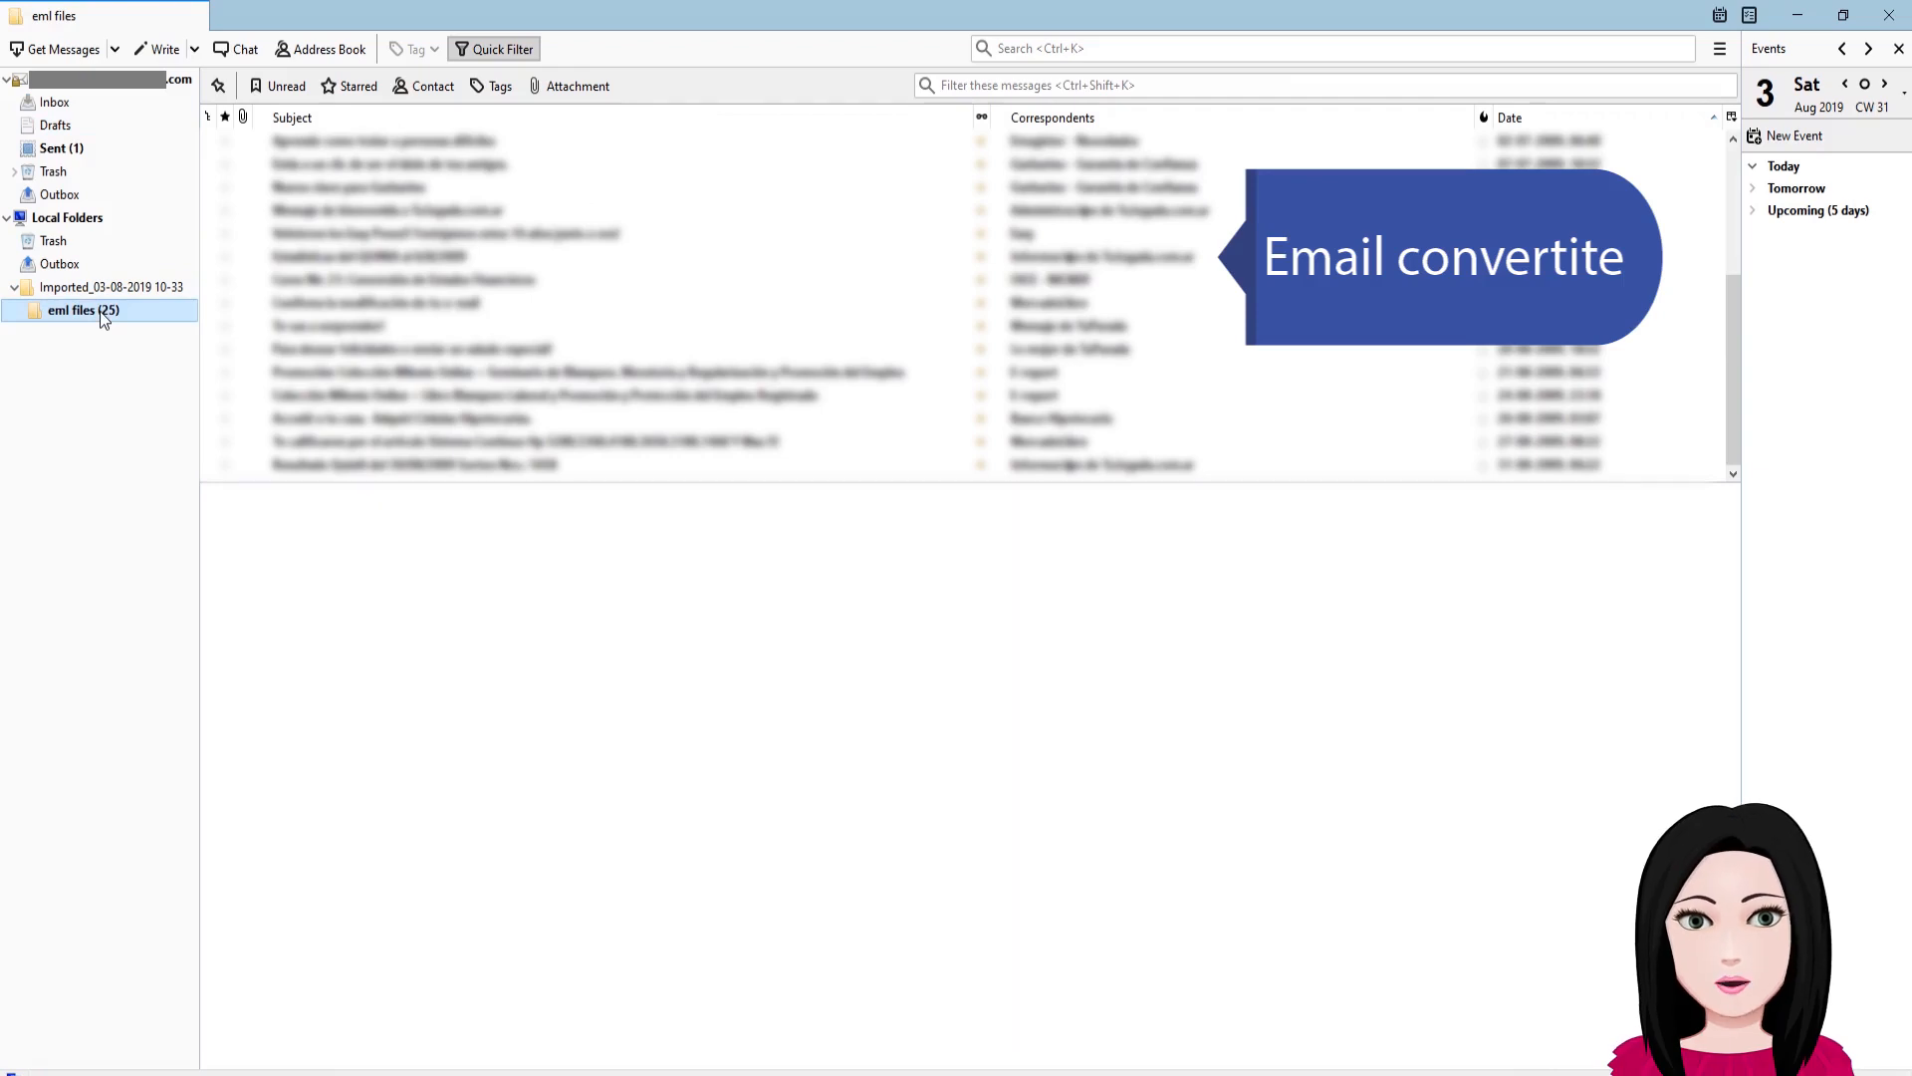